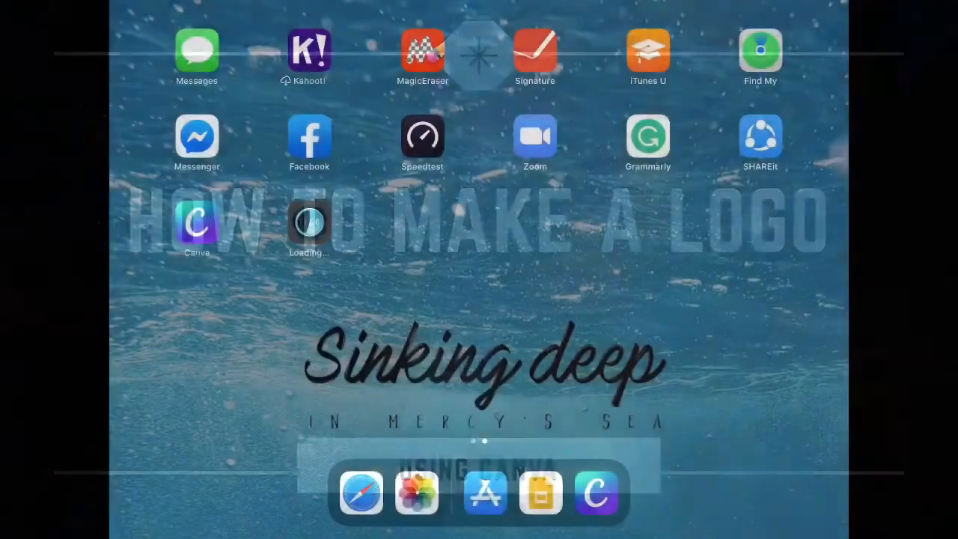
- Launch Canva and sign in with the Google account to reach the home dashboard
click(198, 225)
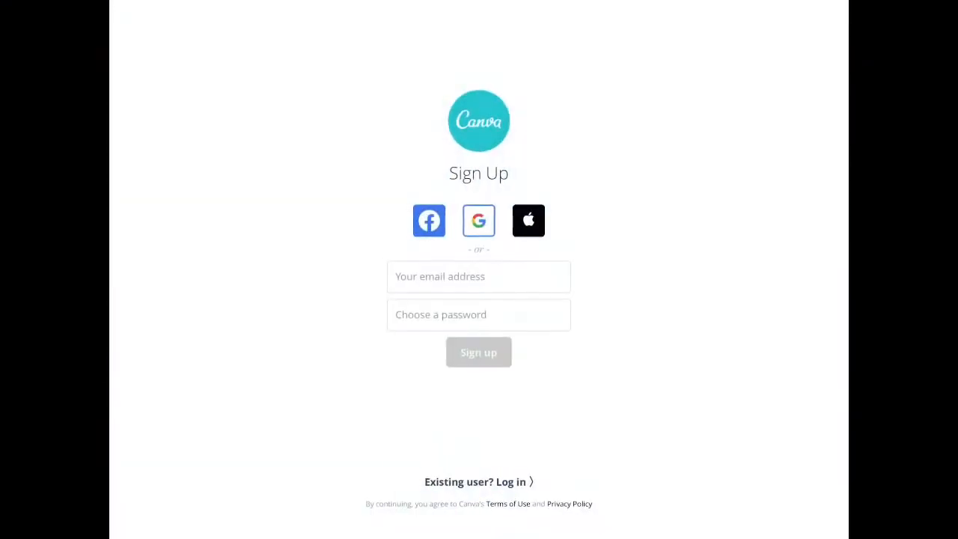
click(479, 220)
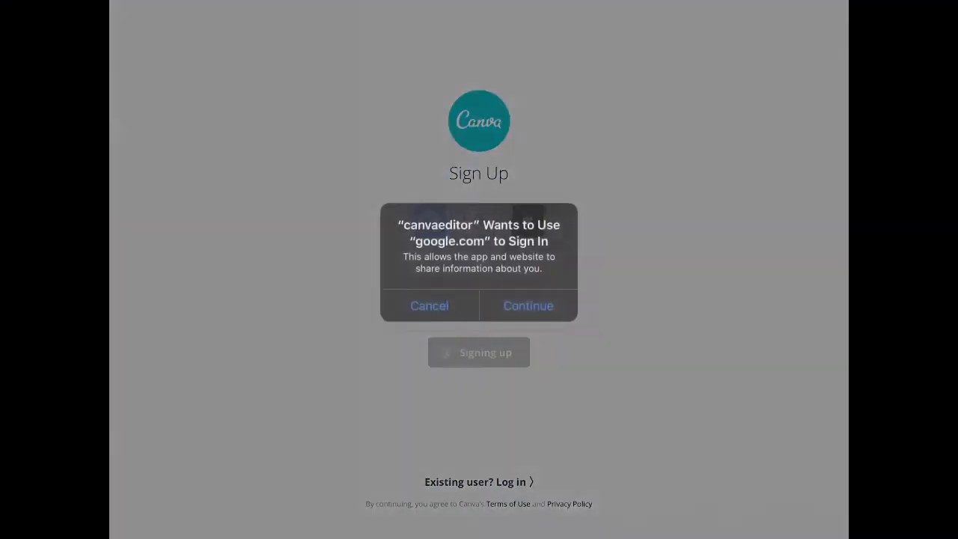
click(528, 306)
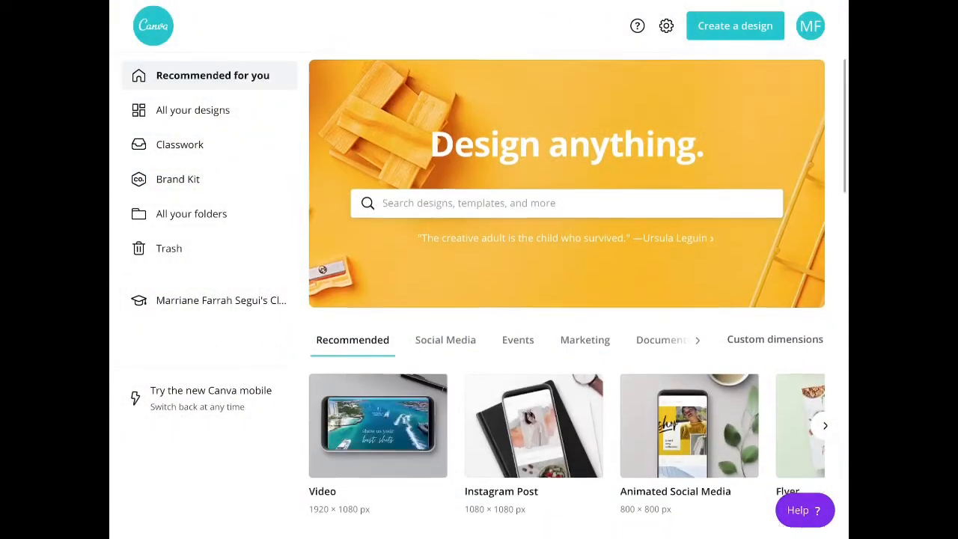
scroll(down, 3)
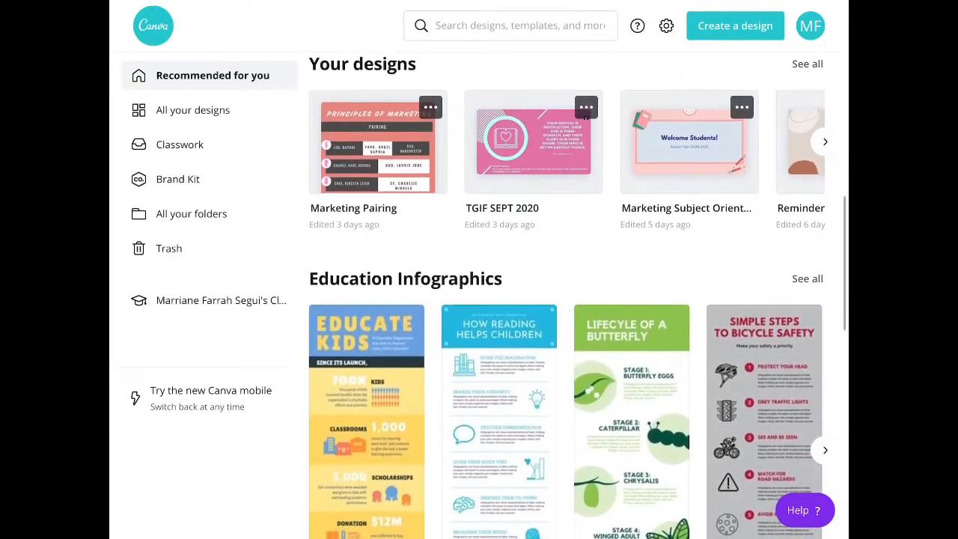
scroll(up, 3)
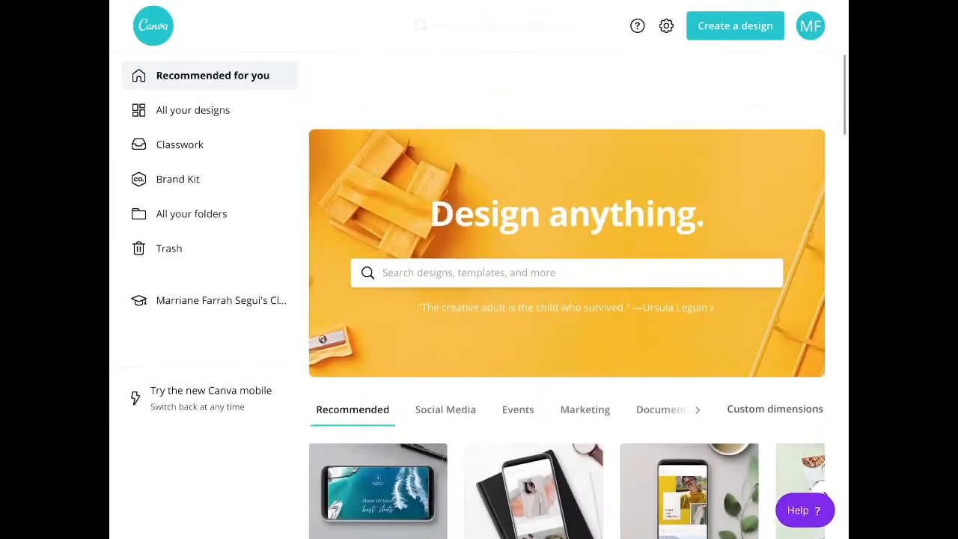
click(192, 109)
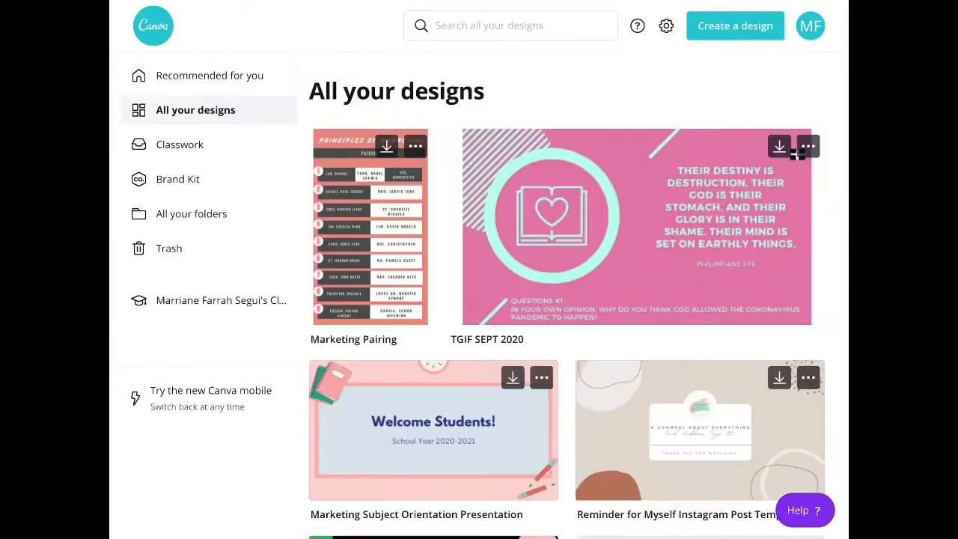
scroll(down, 3)
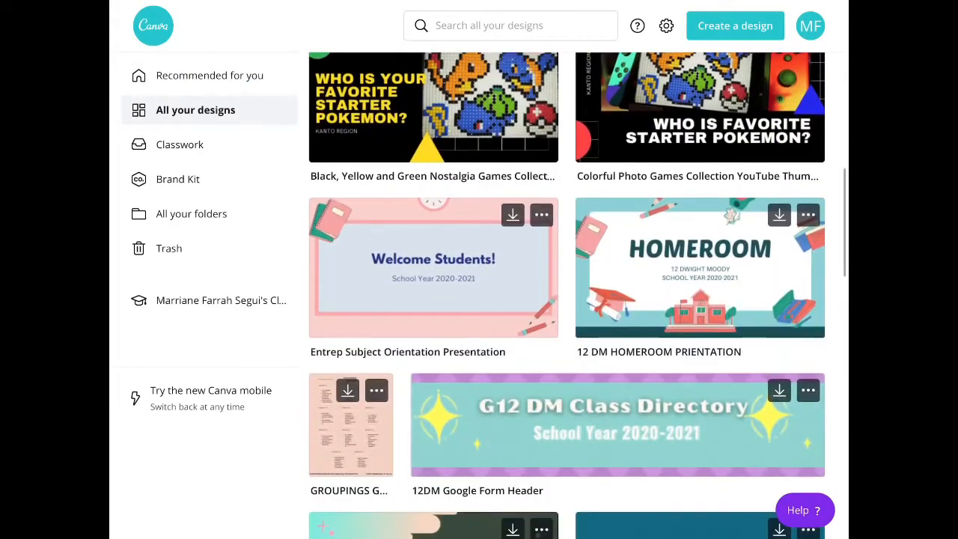
scroll(down, 3)
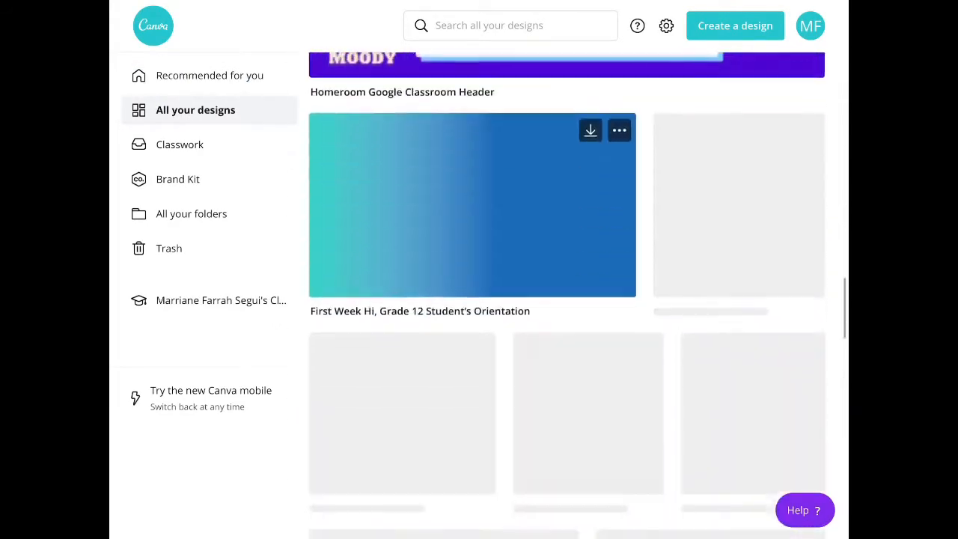
scroll(down, 3)
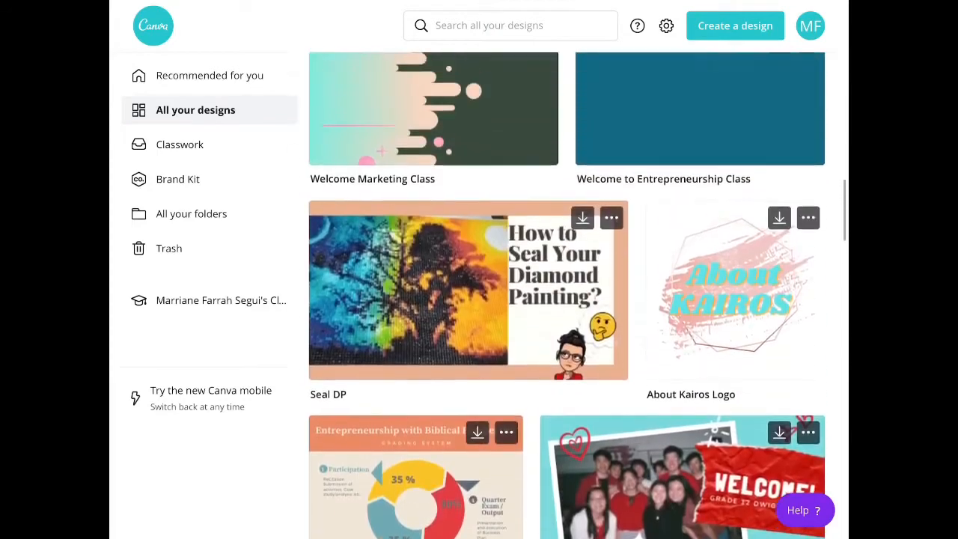
click(212, 74)
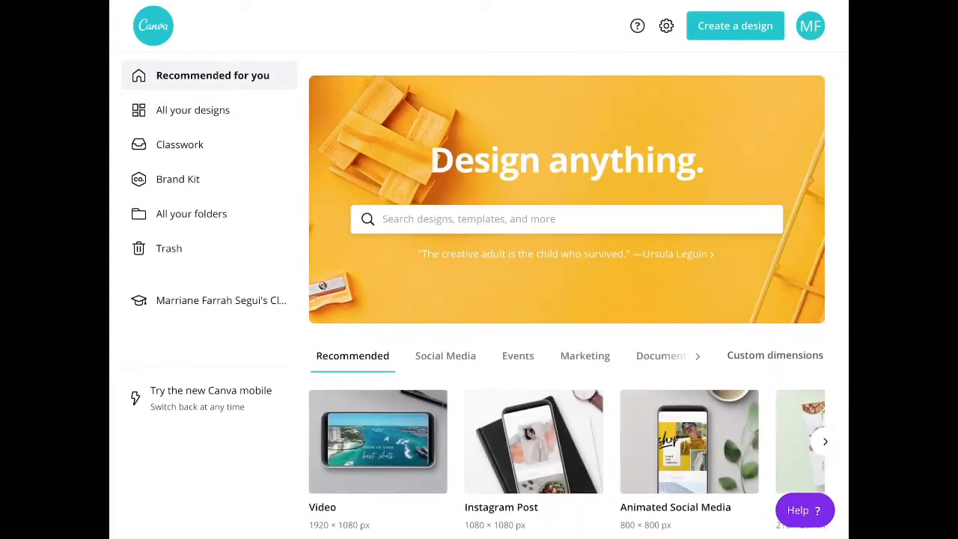
- Search templates for 'Logo' and browse through the logo template results
text(Logo)
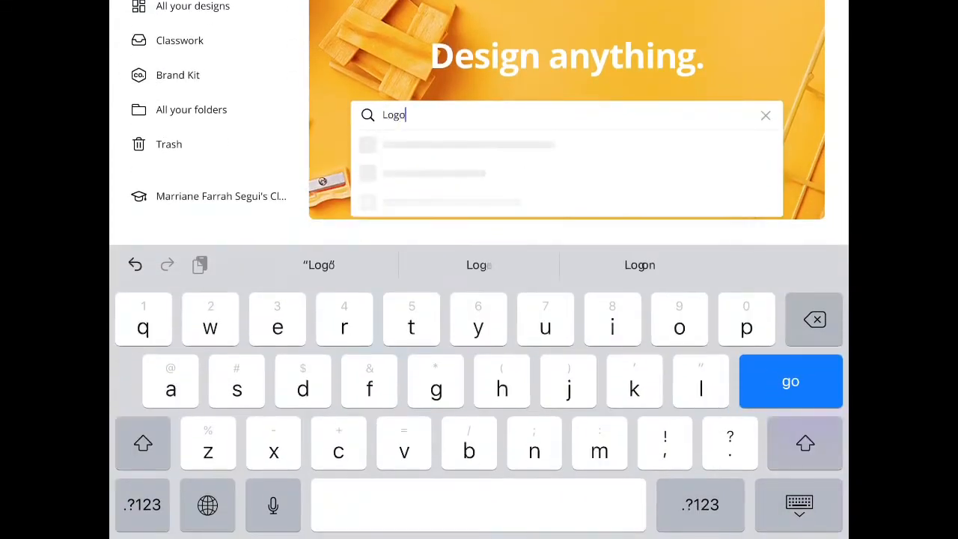
click(790, 381)
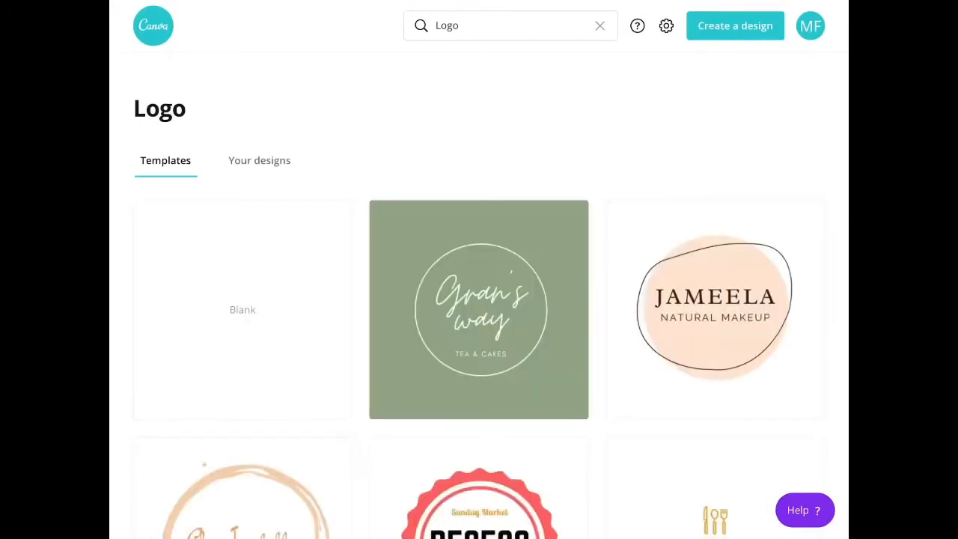
scroll(down, 3)
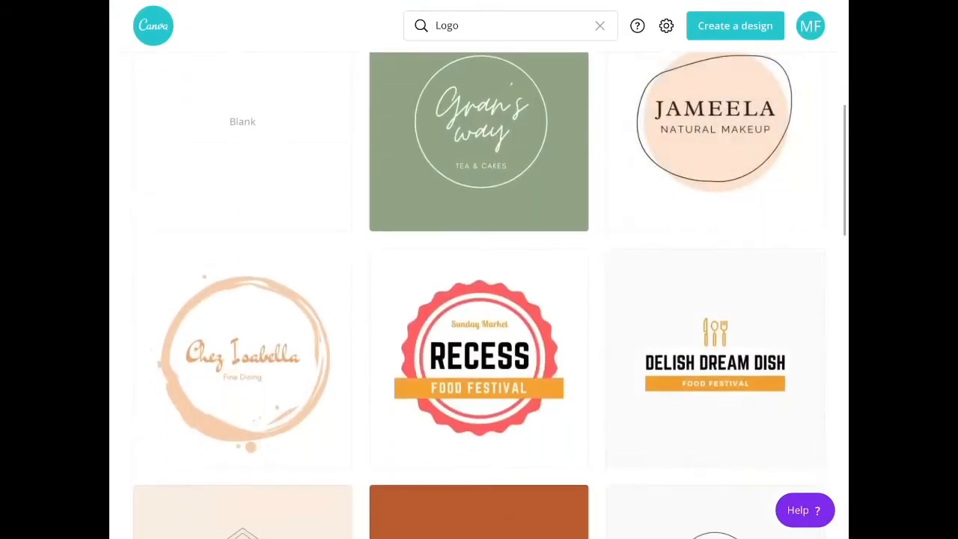
scroll(down, 3)
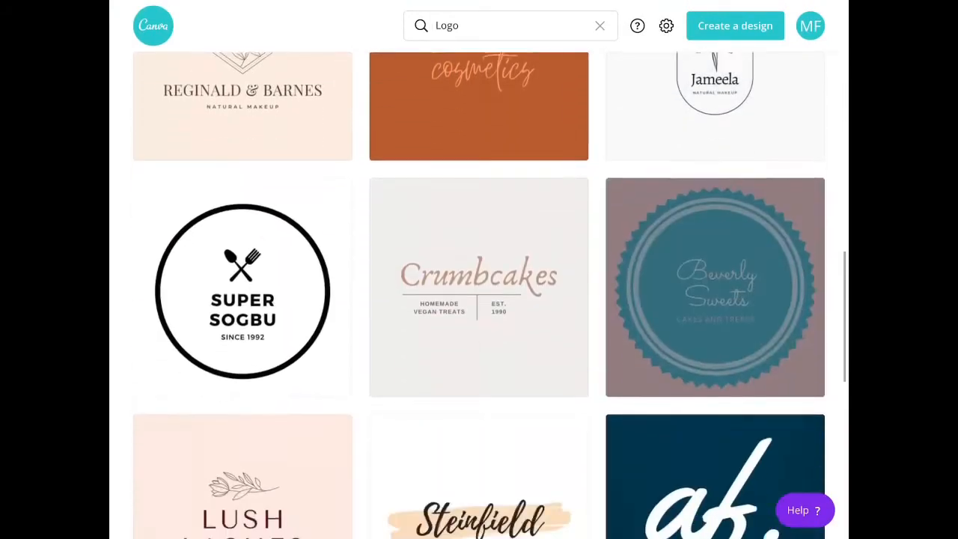
scroll(down, 3)
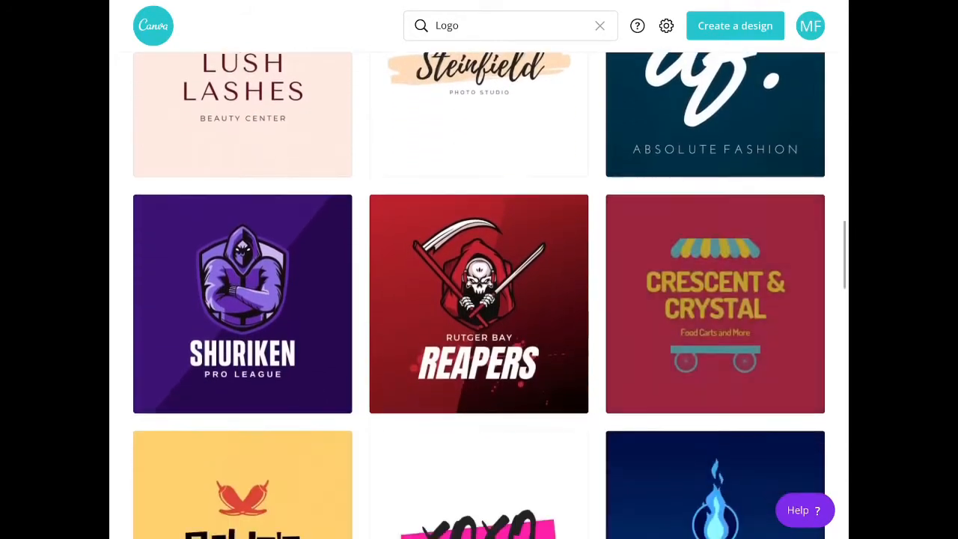
scroll(down, 3)
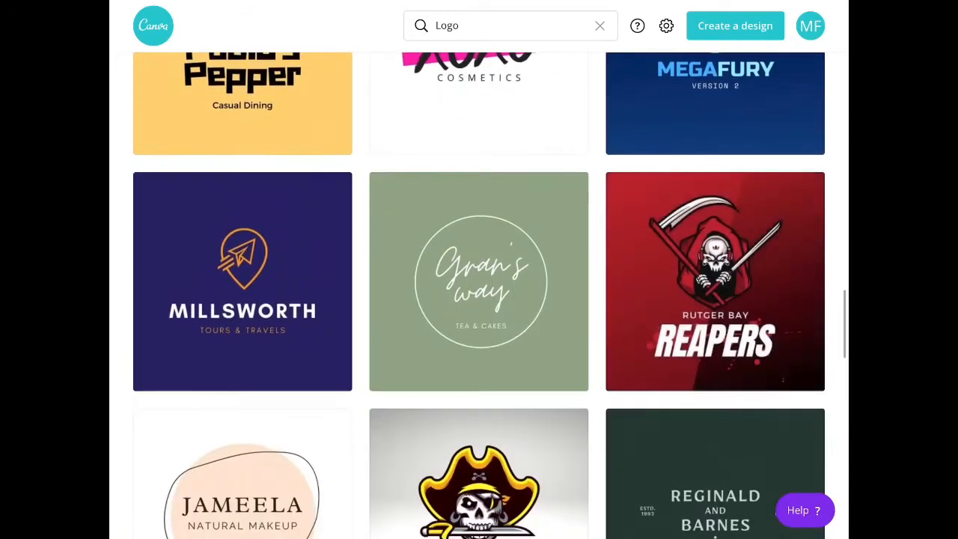
scroll(down, 3)
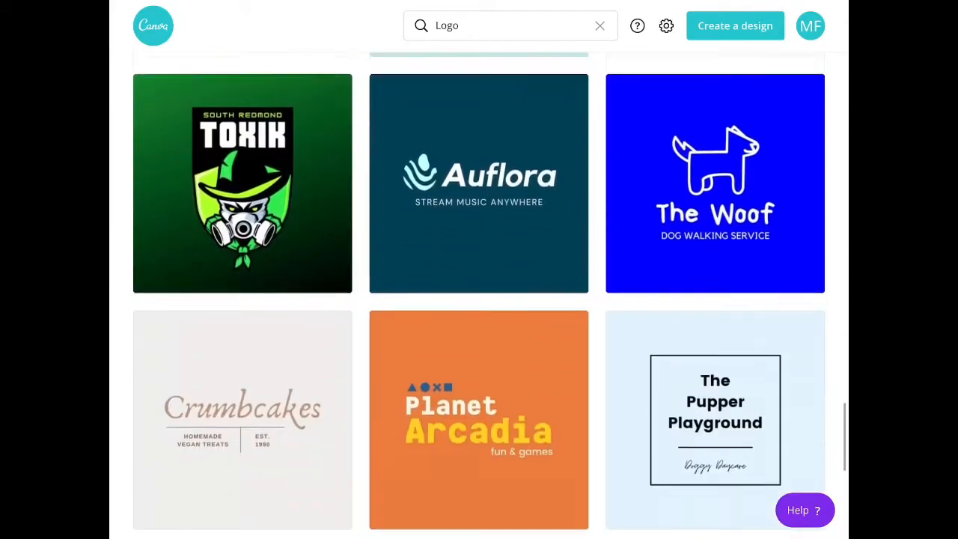
scroll(down, 3)
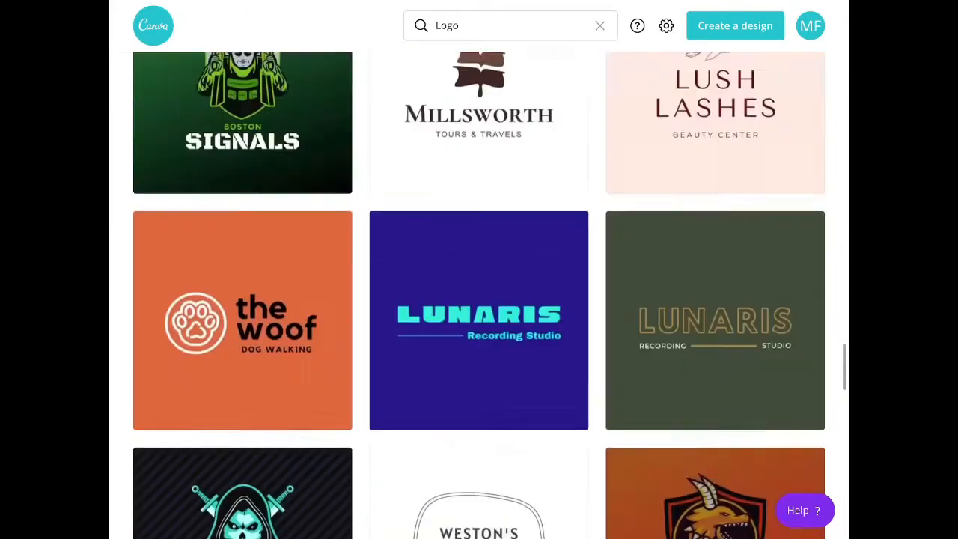
scroll(up, 3)
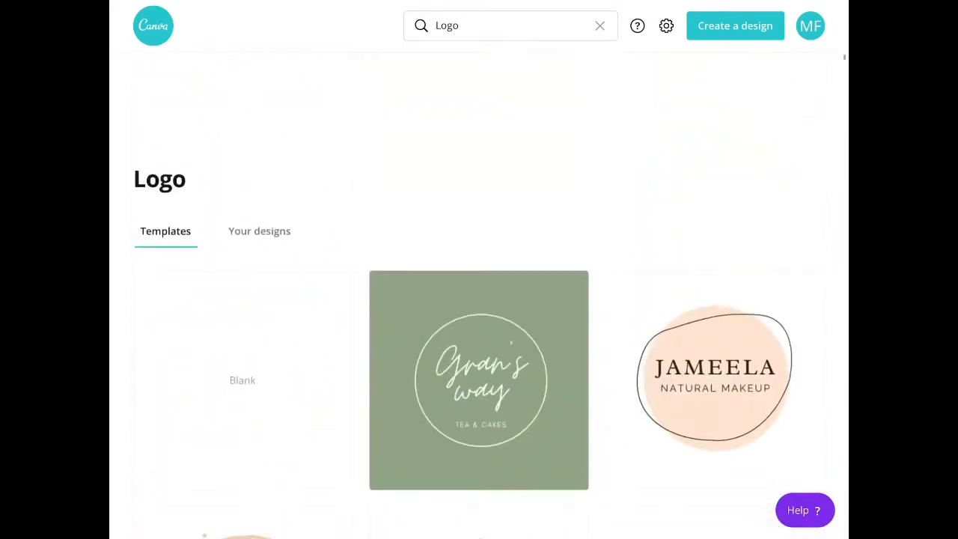
scroll(down, 3)
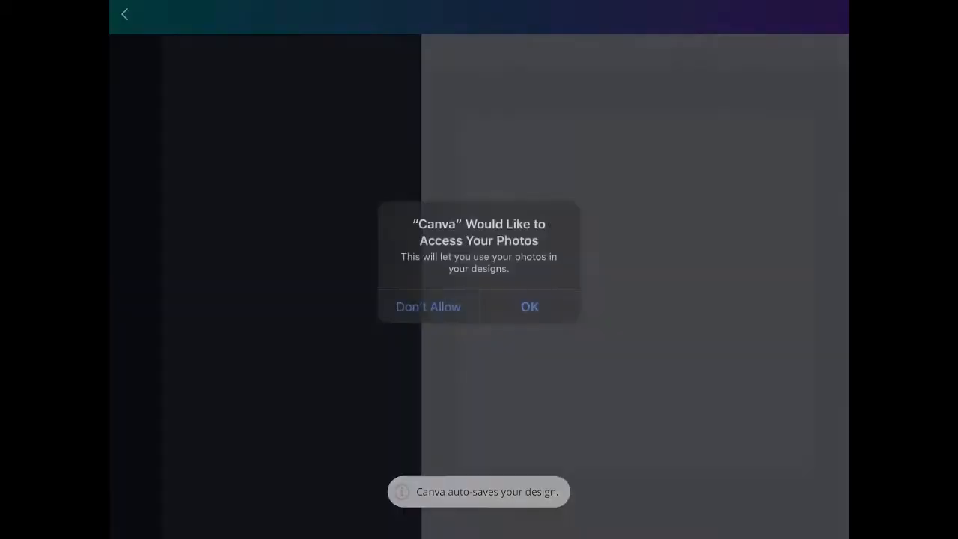
- Dismiss the photo access prompt and select the Jameela logo page for editing
click(530, 306)
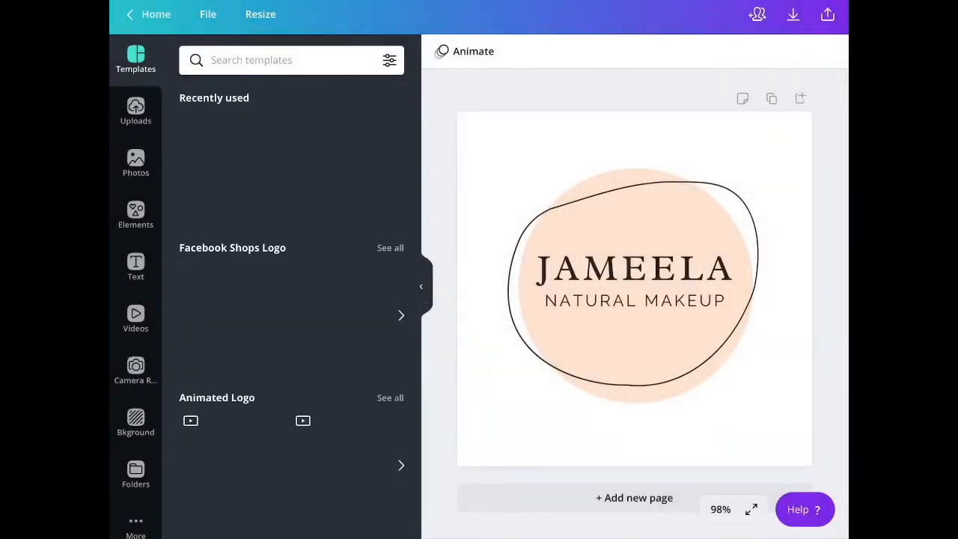
click(635, 266)
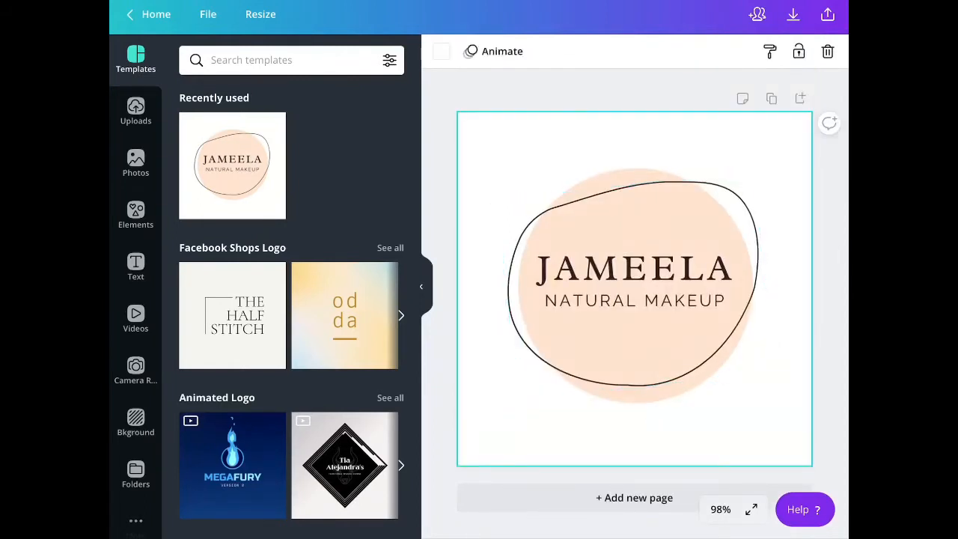
- Replace the JAMEELA heading with 'ABOUT KAIROS' at font size 24 on one line
double_click(635, 267)
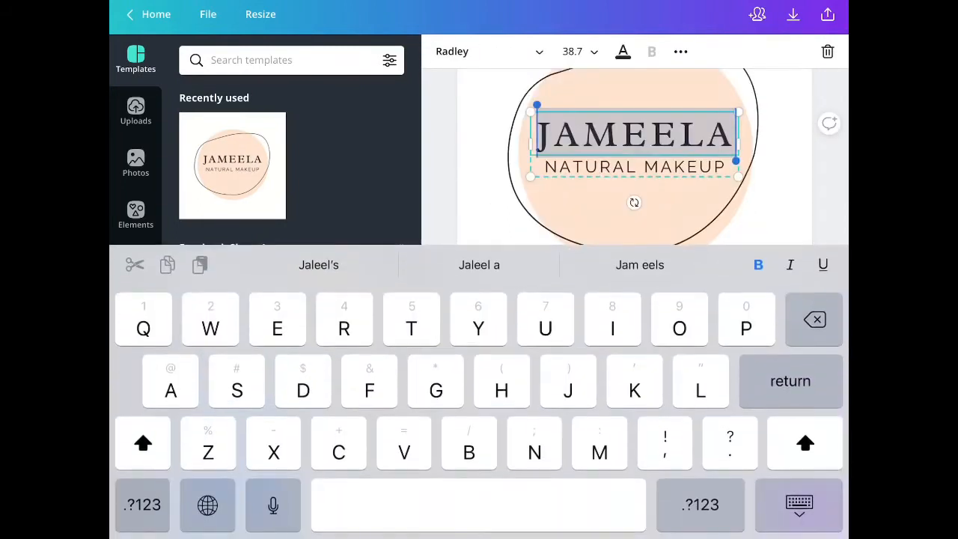
text(ABOUT KAIRO)
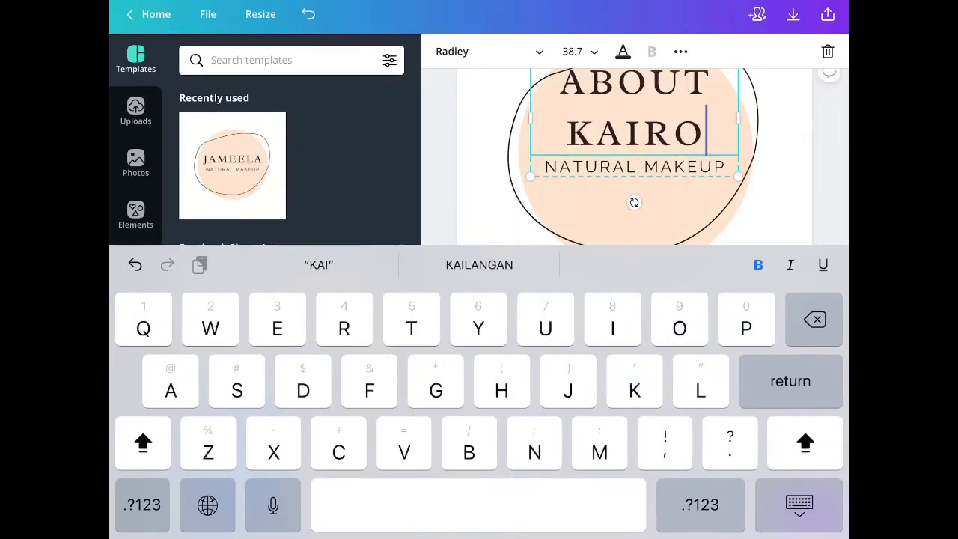
click(572, 51)
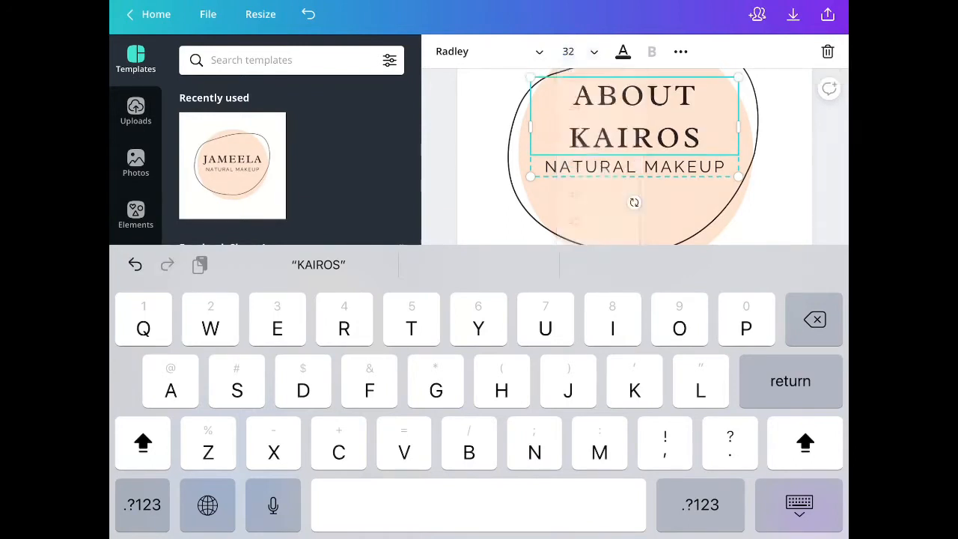
click(591, 51)
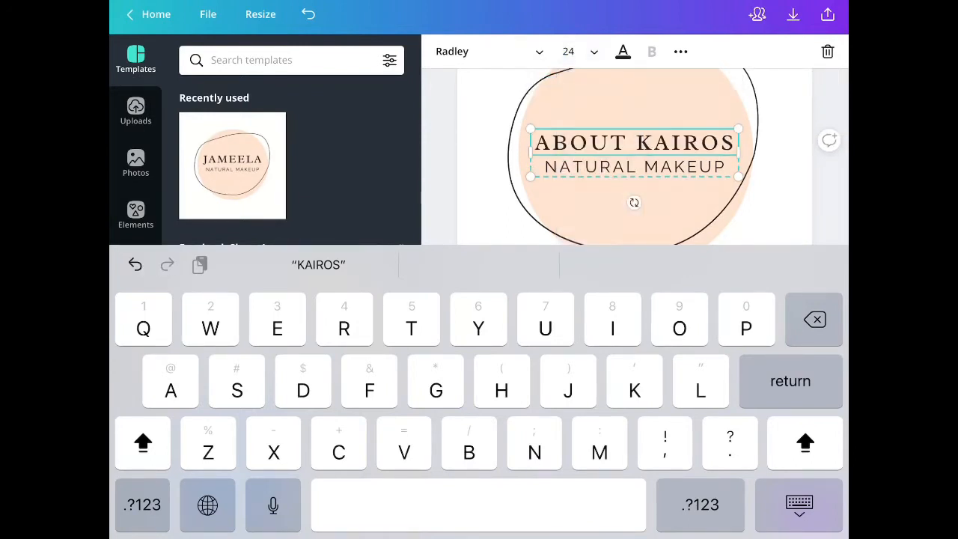
click(799, 504)
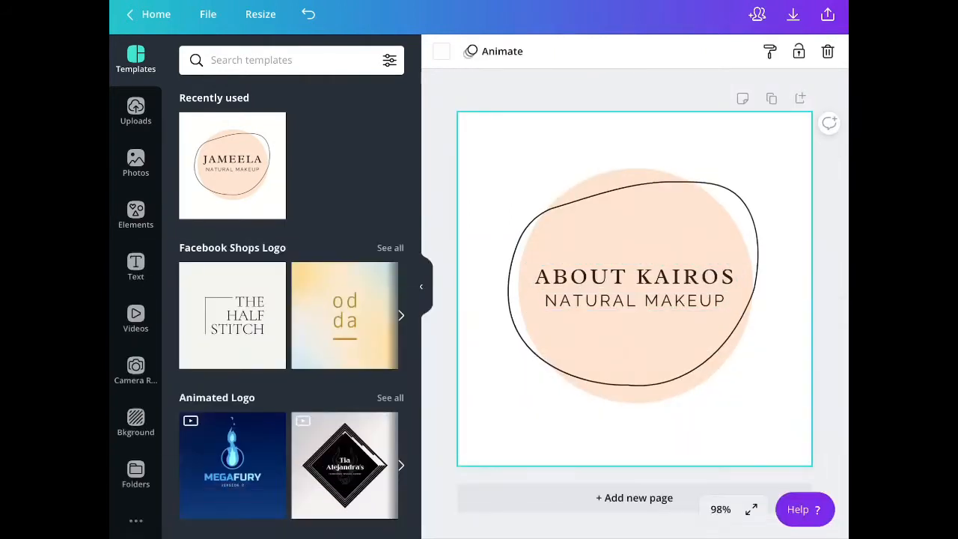
- Replace the NATURAL MAKEUP subtitle with 'Vlogs' beneath ABOUT KAIROS
double_click(634, 299)
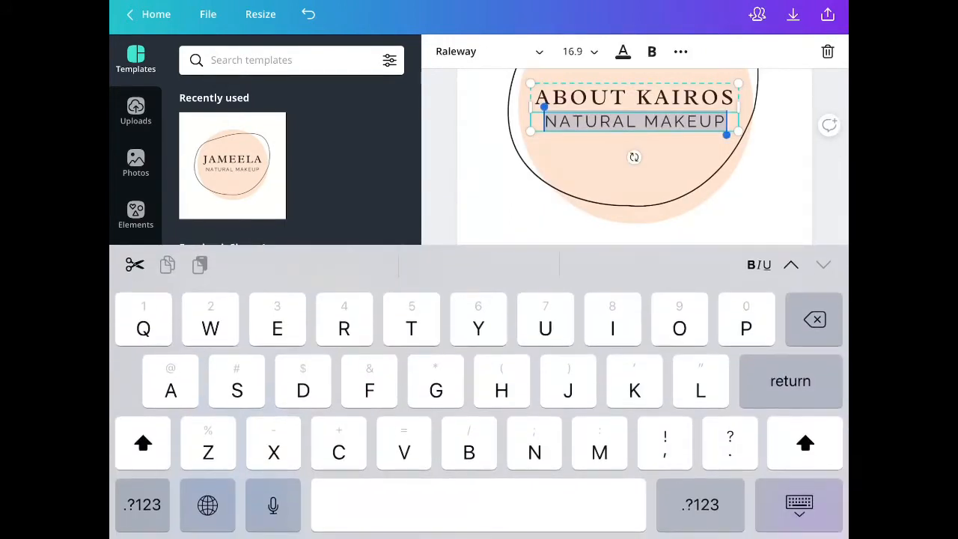
text(Vlog)
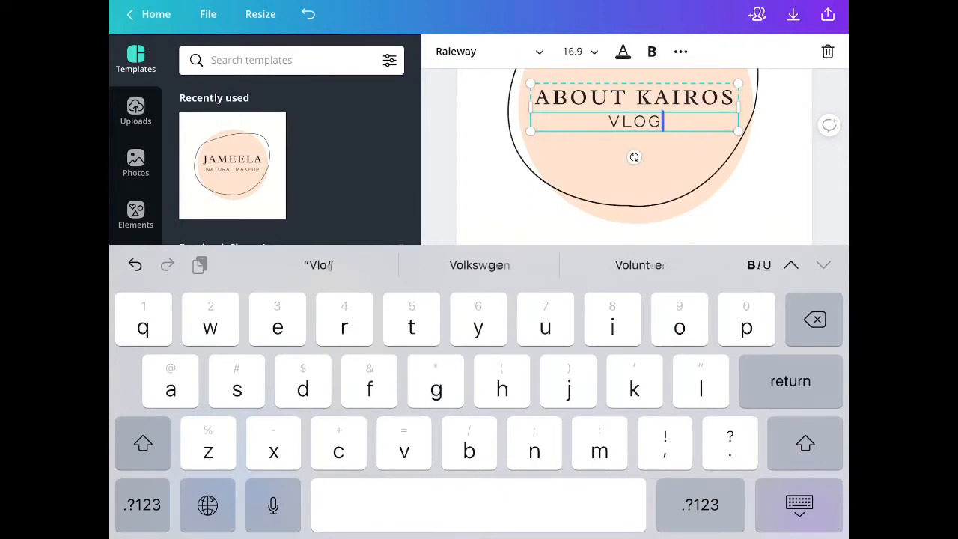
text(s)
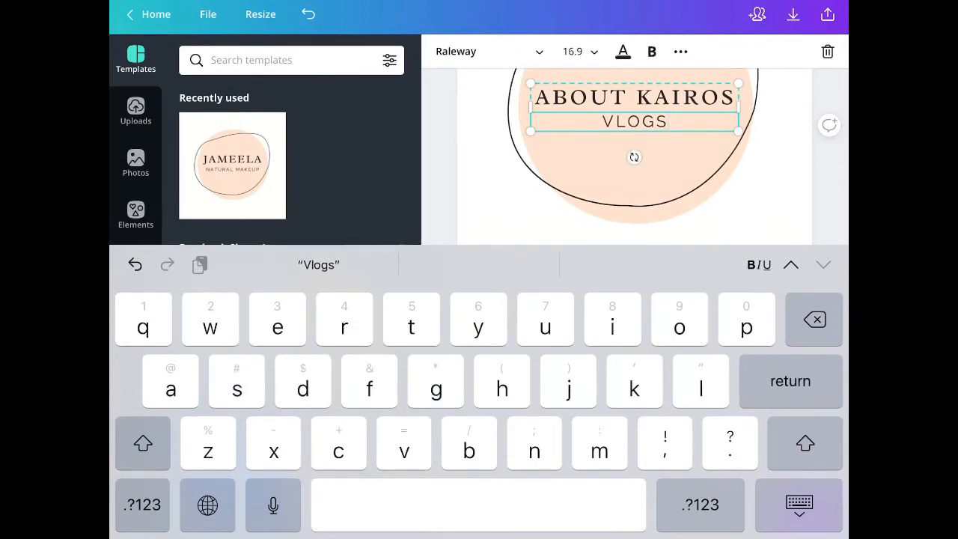
click(800, 503)
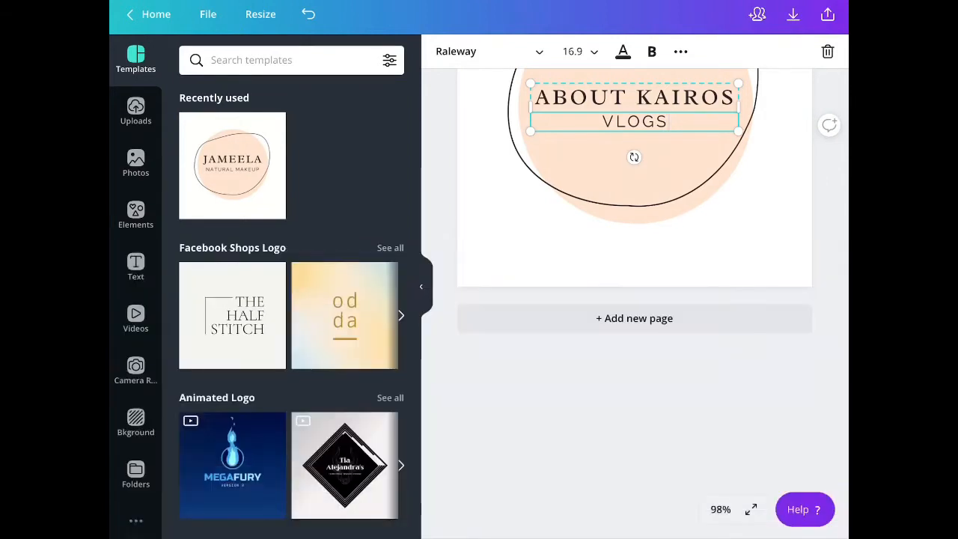
- Colour the VLOGS text black after trying blue and green, then select the peach circle
click(622, 51)
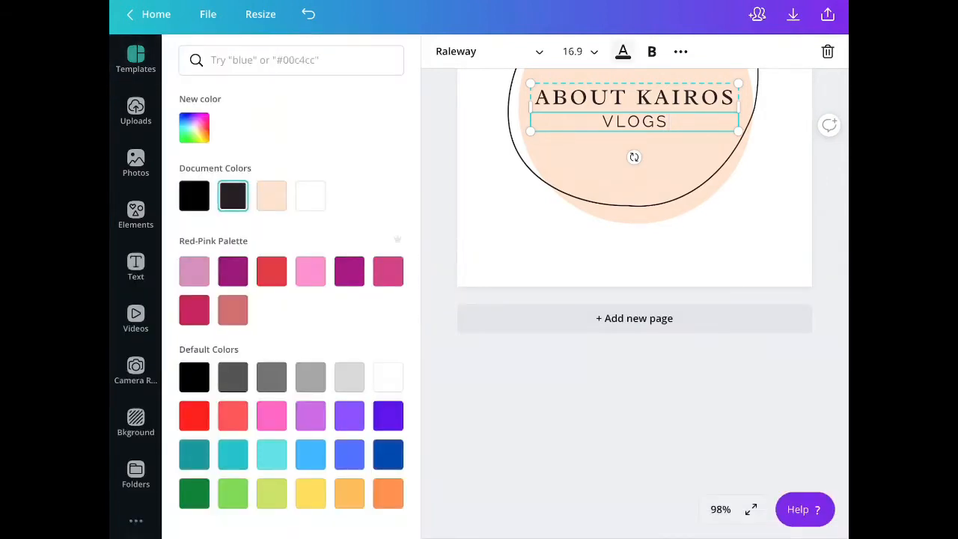
click(350, 455)
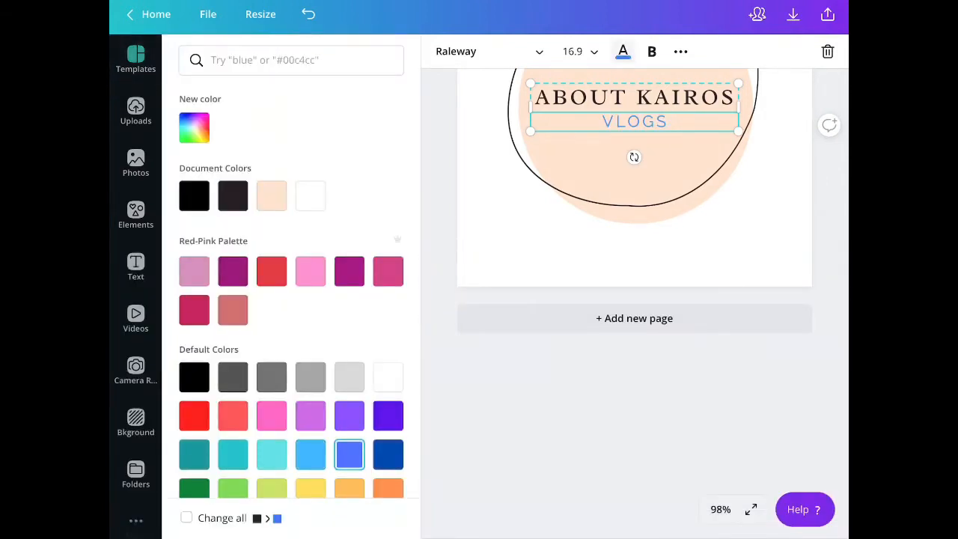
click(195, 488)
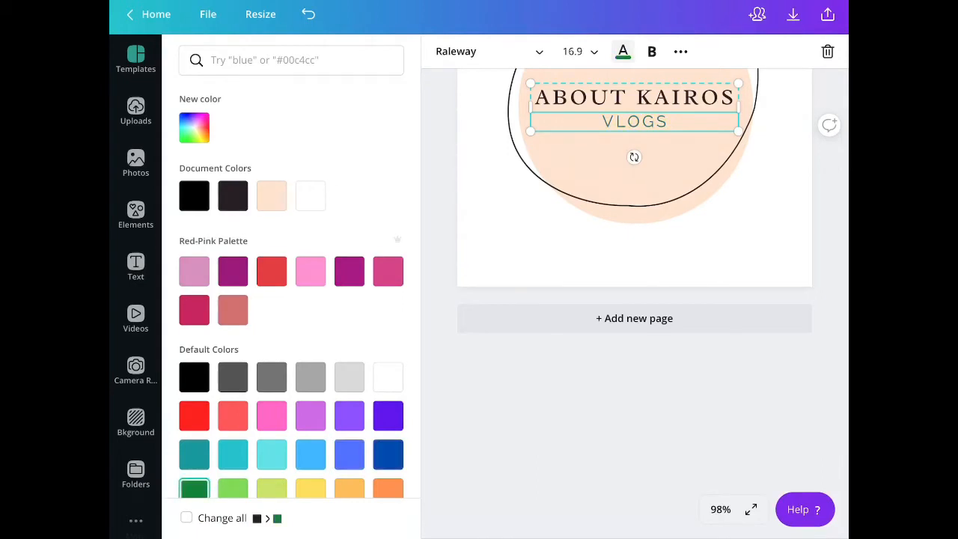
click(195, 194)
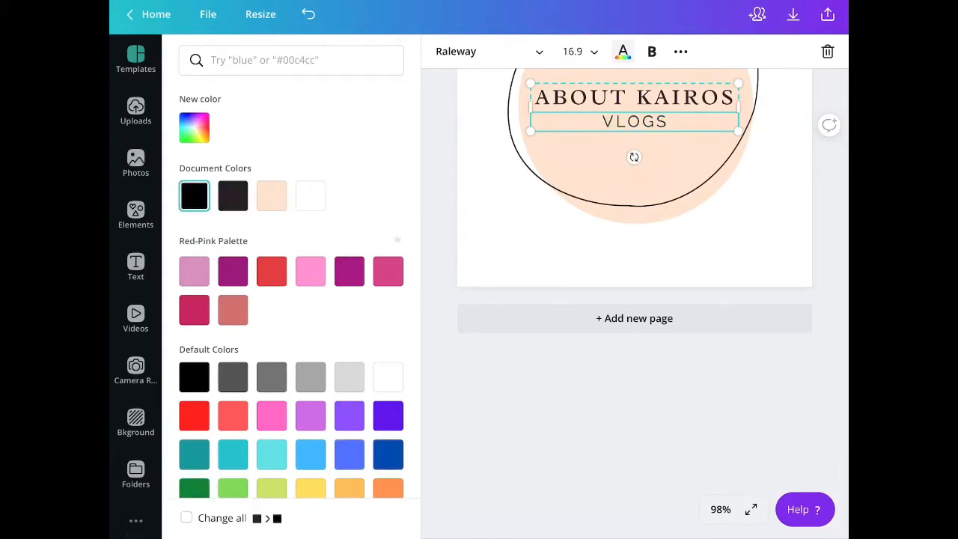
click(135, 59)
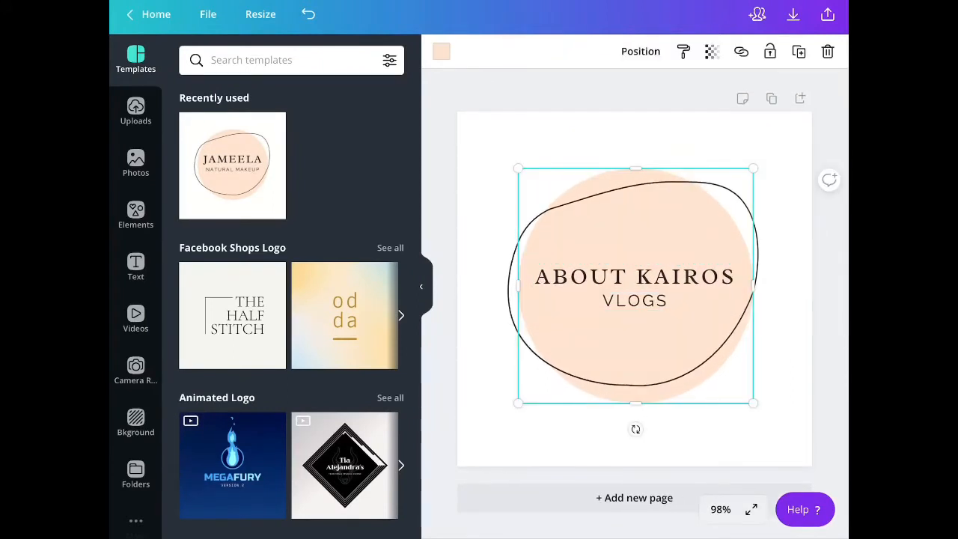
click(442, 51)
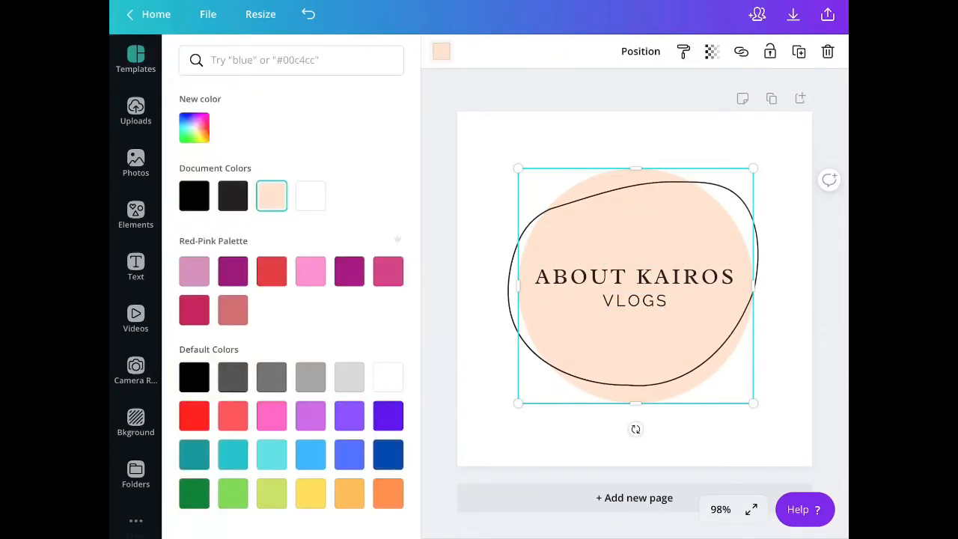
click(271, 416)
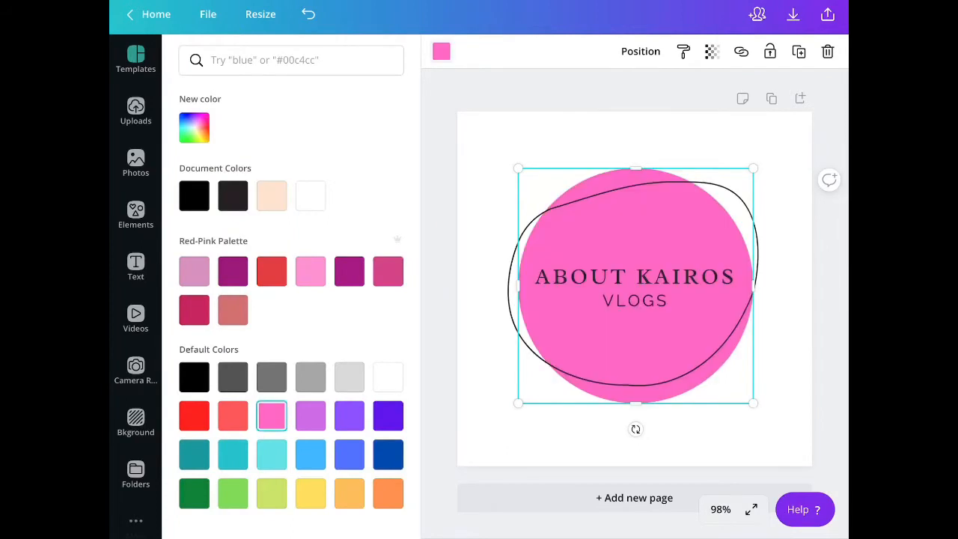
click(272, 270)
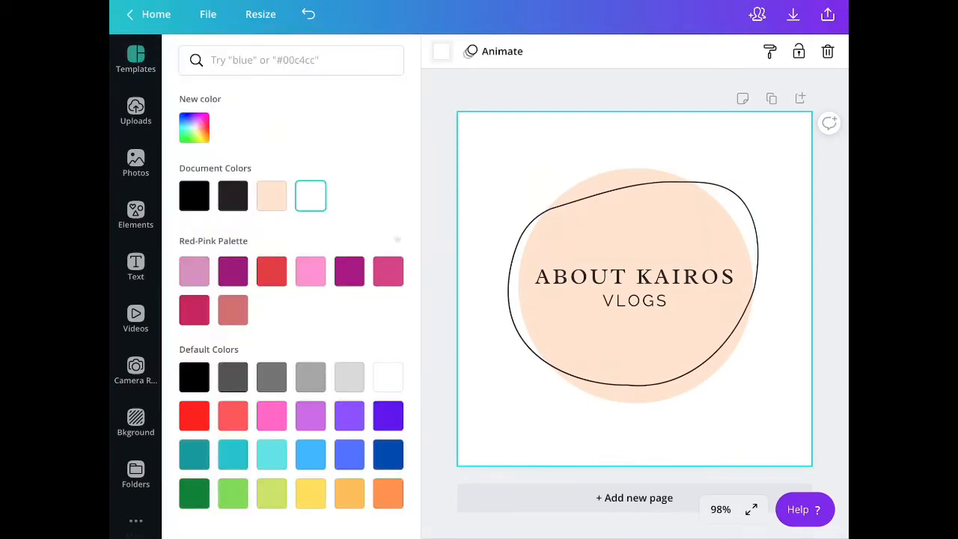
- Try coral and yellow swatches for the page background, then switch to a custom colour
click(233, 310)
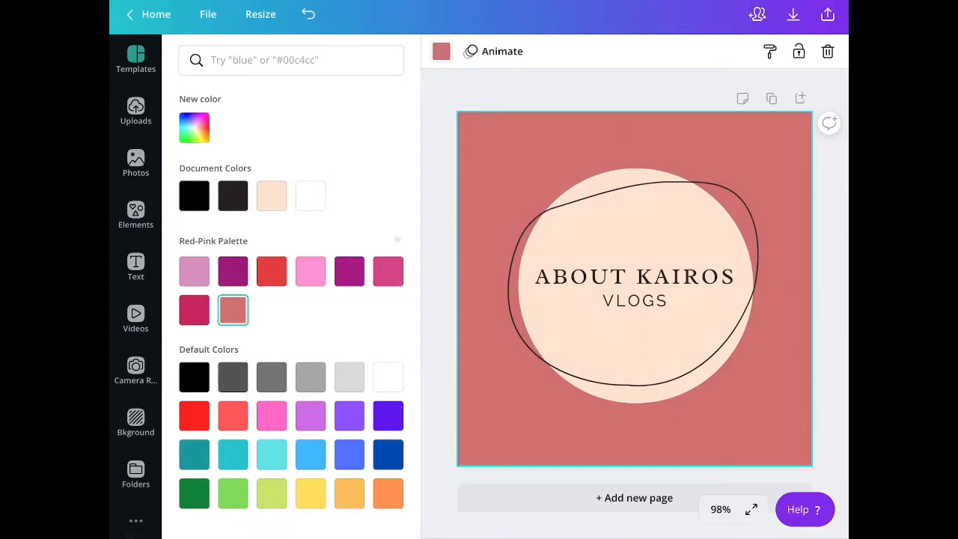
click(350, 377)
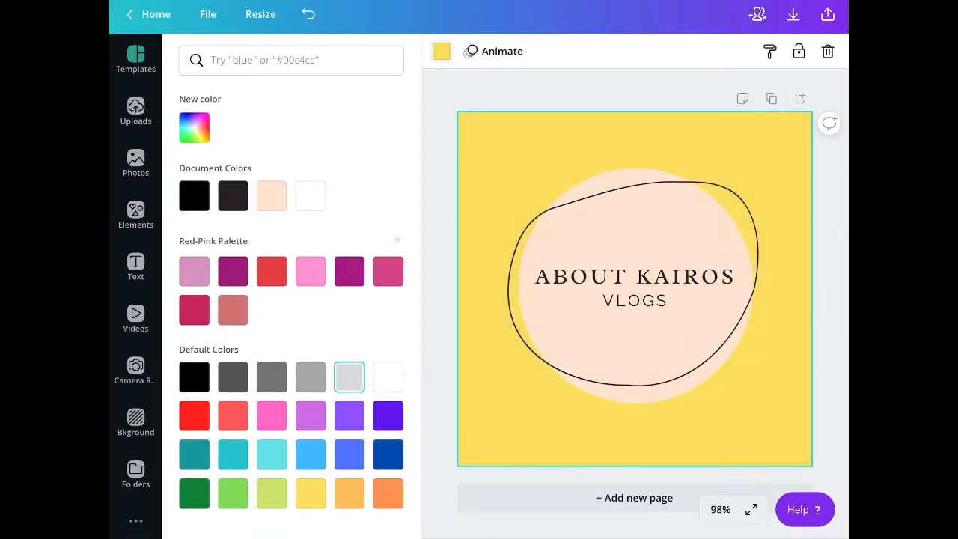
click(234, 310)
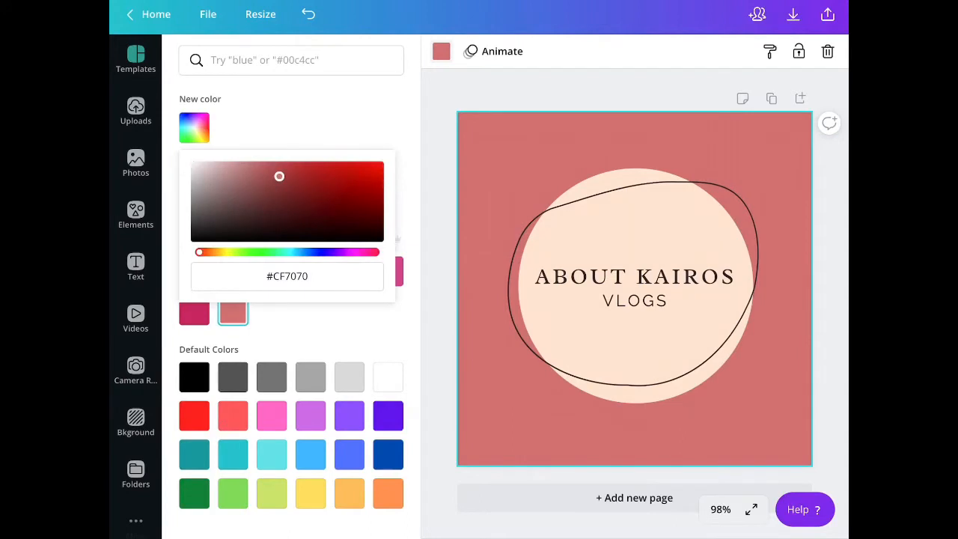
- Drag the picker through purple, lilac, hot pink and peach to a neutral #868686 grey
drag(199, 252, 347, 251)
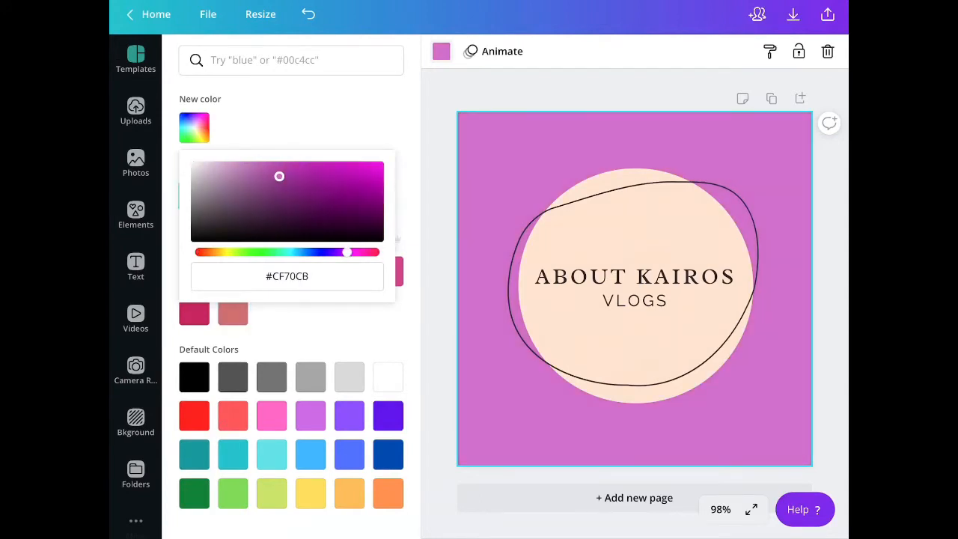
drag(278, 176, 225, 167)
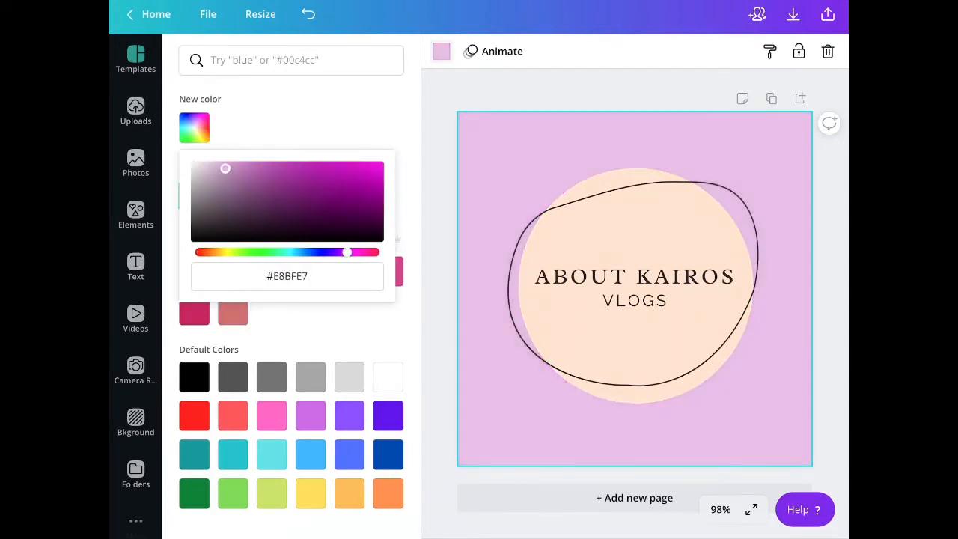
drag(225, 168, 344, 164)
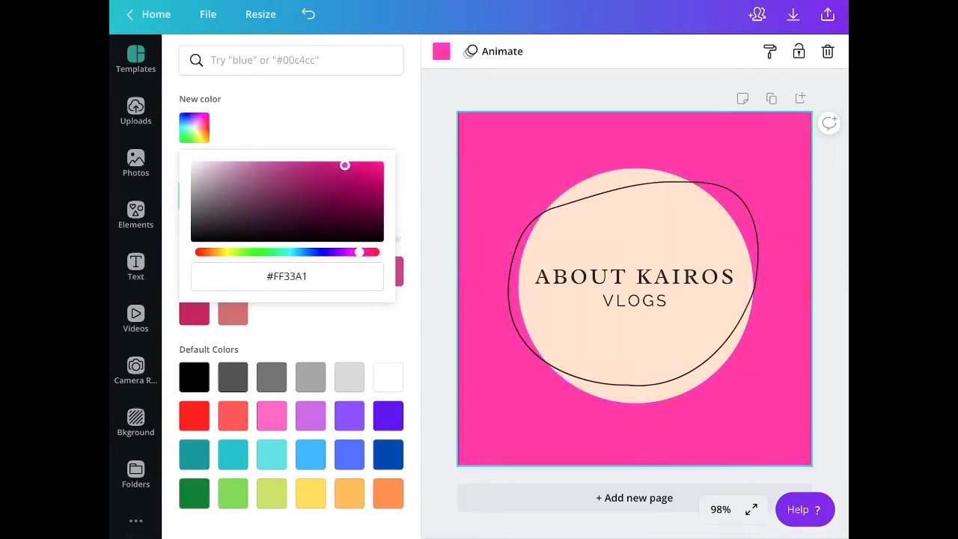
drag(344, 164, 283, 164)
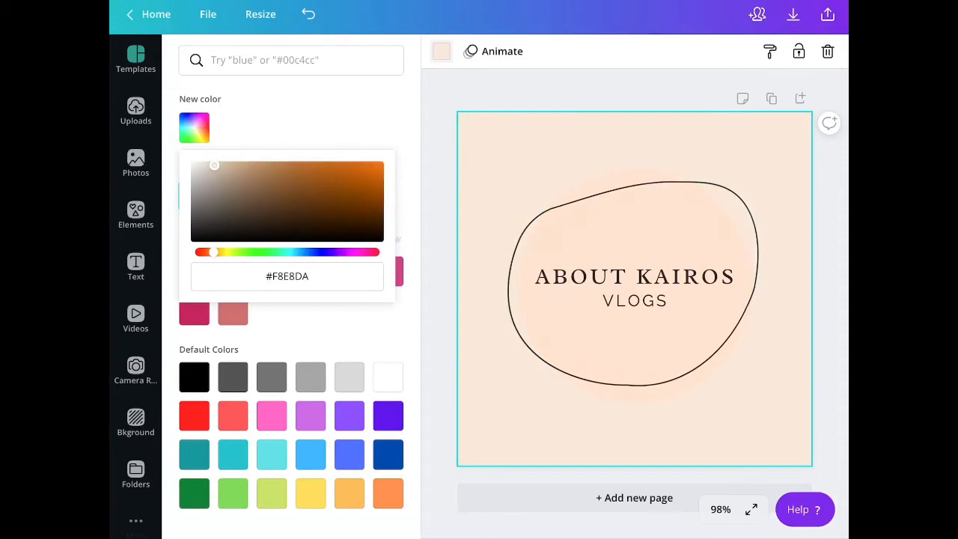
drag(215, 165, 206, 196)
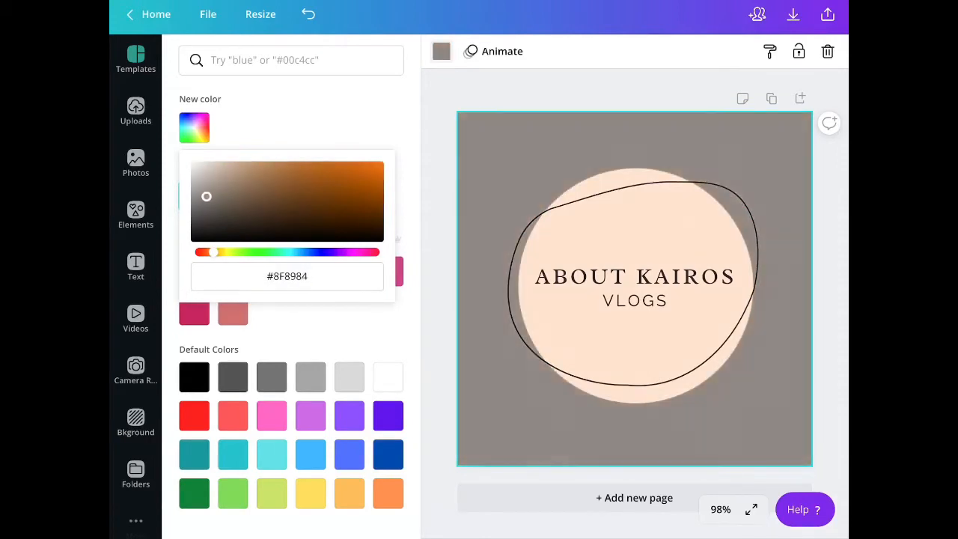
drag(207, 196, 194, 199)
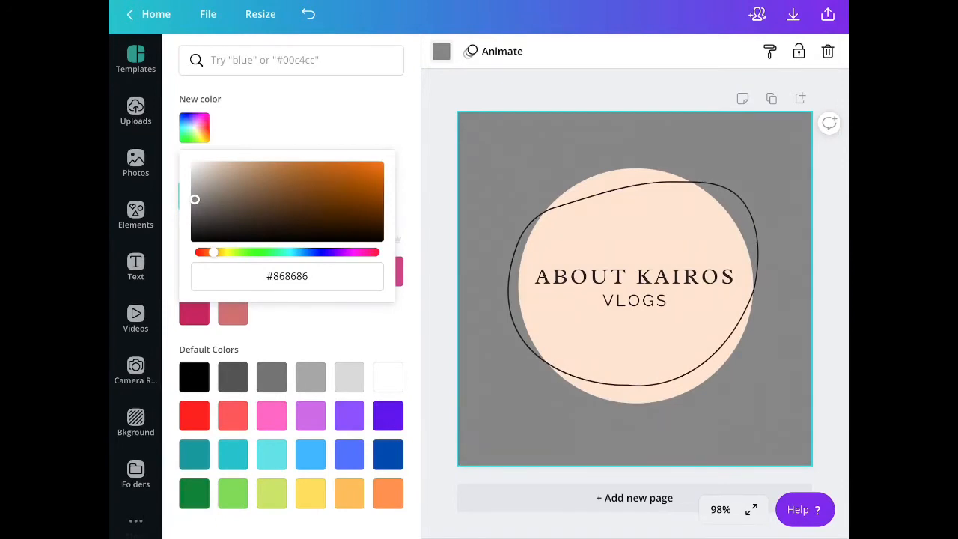
- Return to the Templates panel and show all Animated Logo templates
click(134, 60)
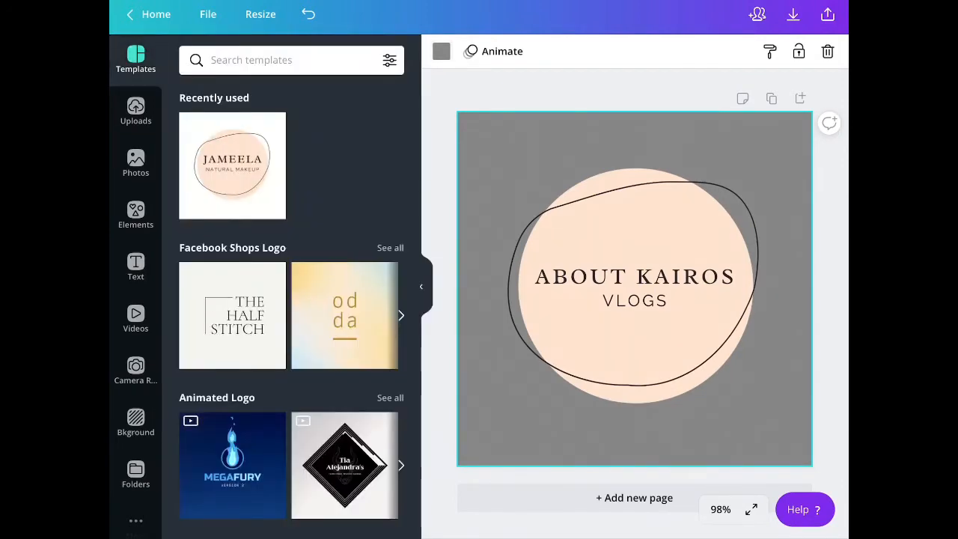
scroll(down, 3)
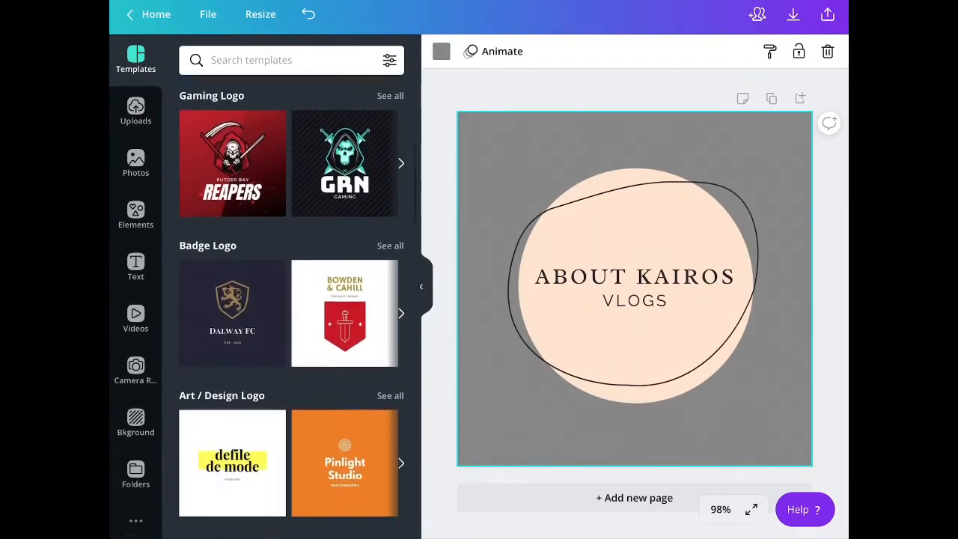
scroll(down, 3)
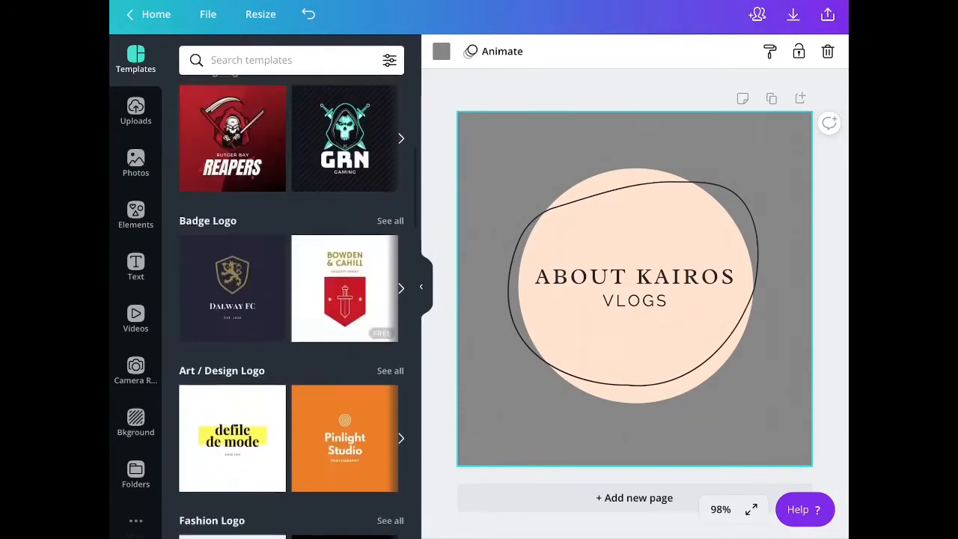
scroll(up, 3)
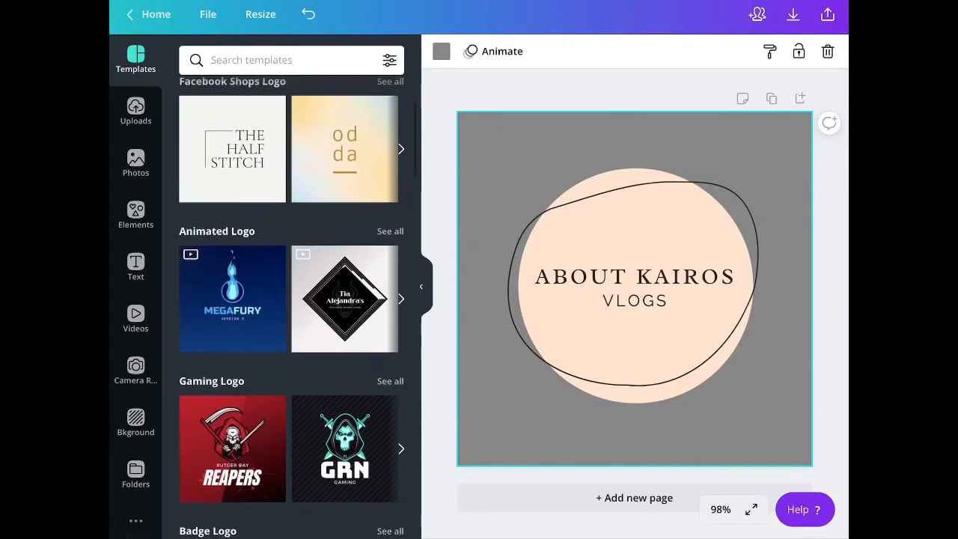
click(389, 231)
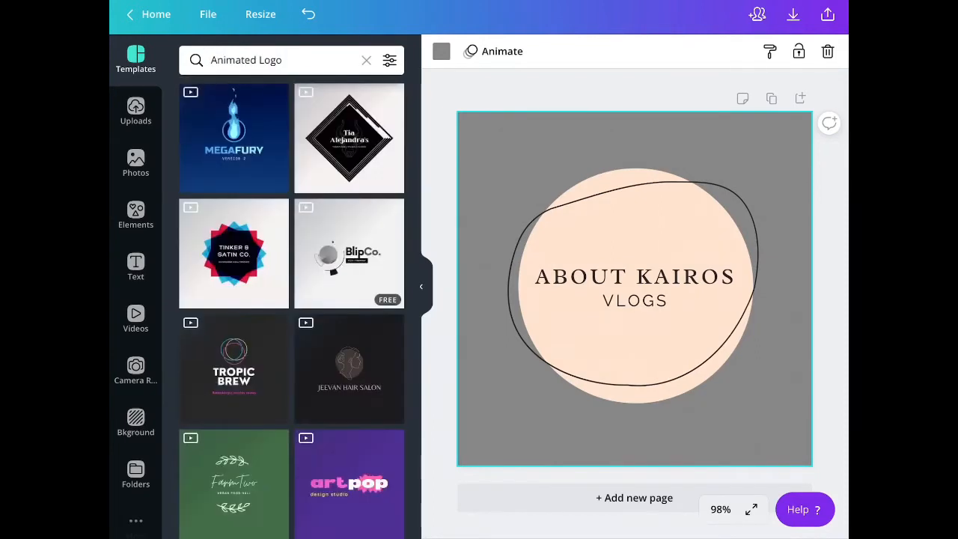
- Browse through the animated logo template results
scroll(down, 3)
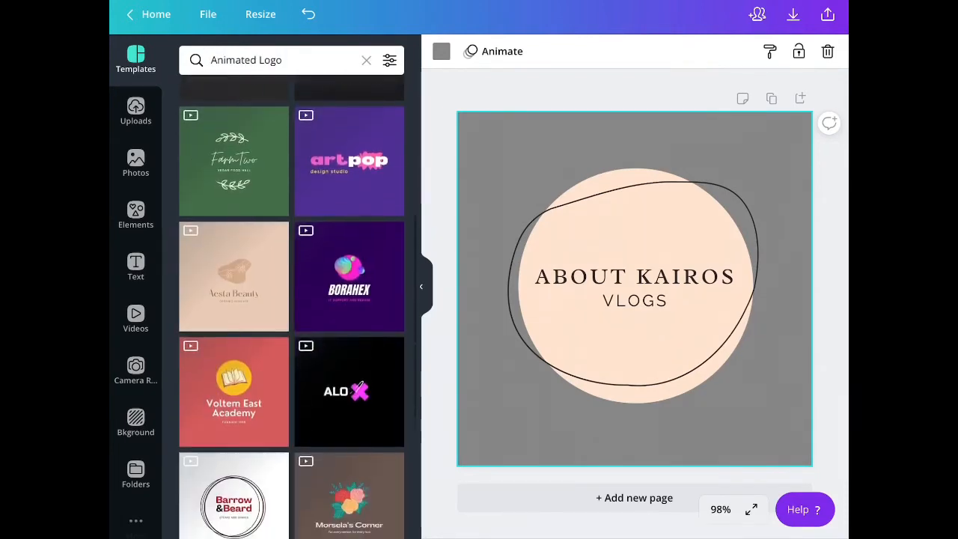
scroll(up, 3)
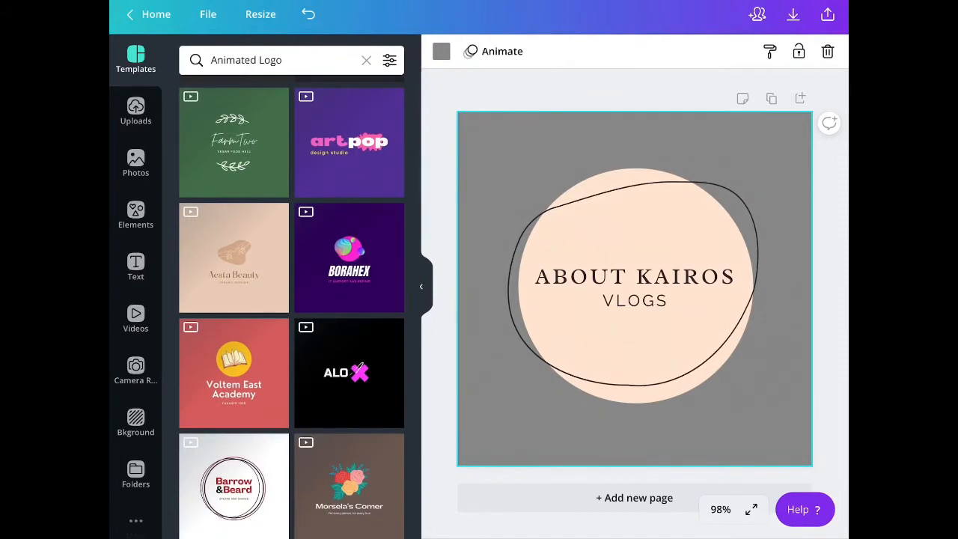
scroll(down, 3)
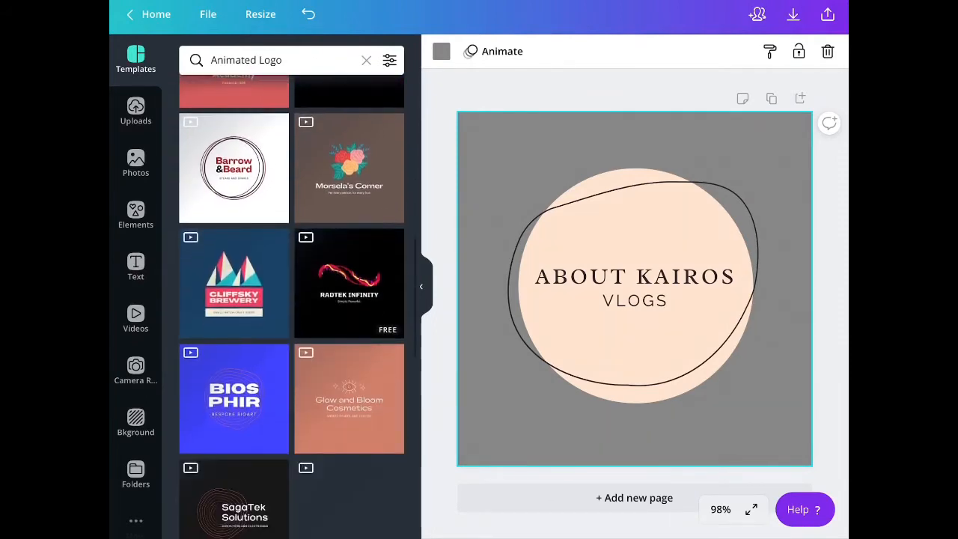
scroll(down, 3)
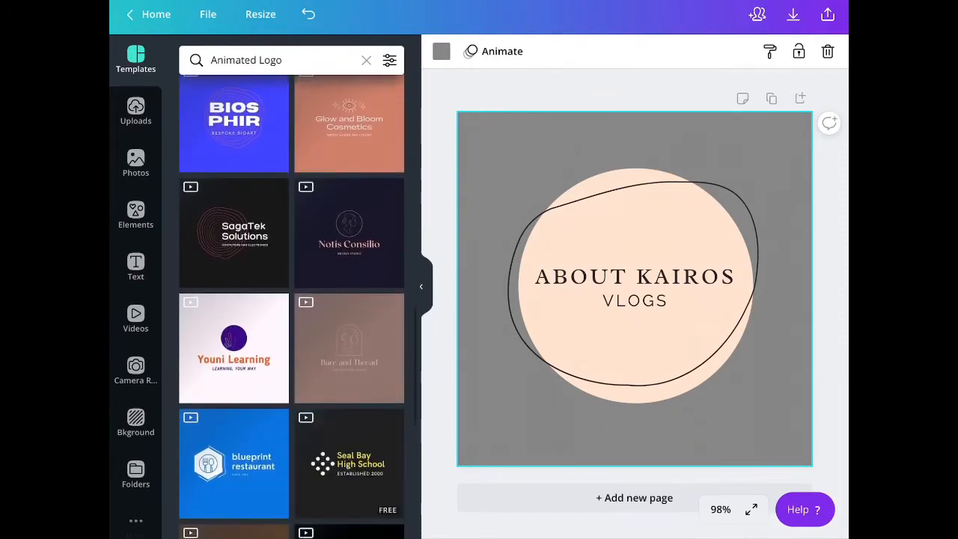
scroll(down, 3)
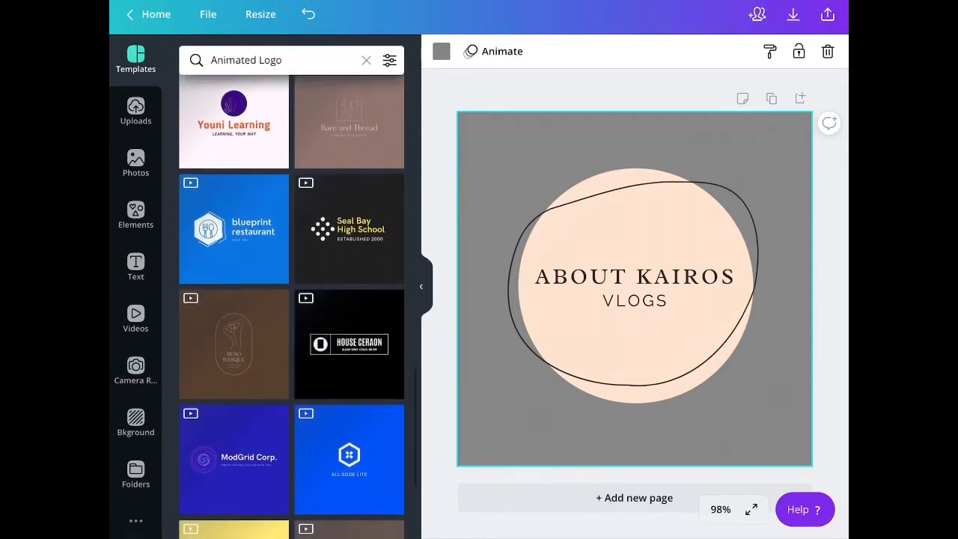
- Add the animated template as a second page with title 'ABOUT KAIROS' and tagline VLOGS
click(635, 497)
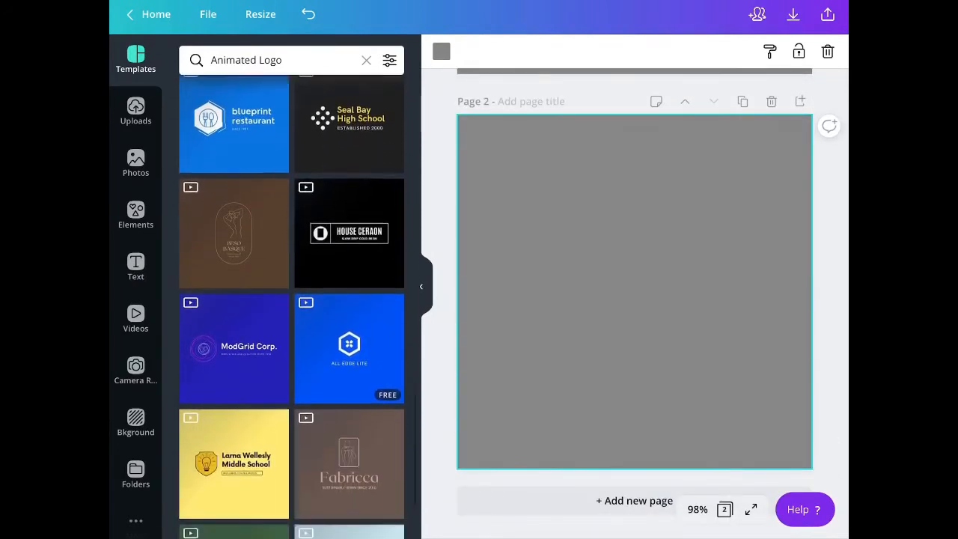
scroll(down, 3)
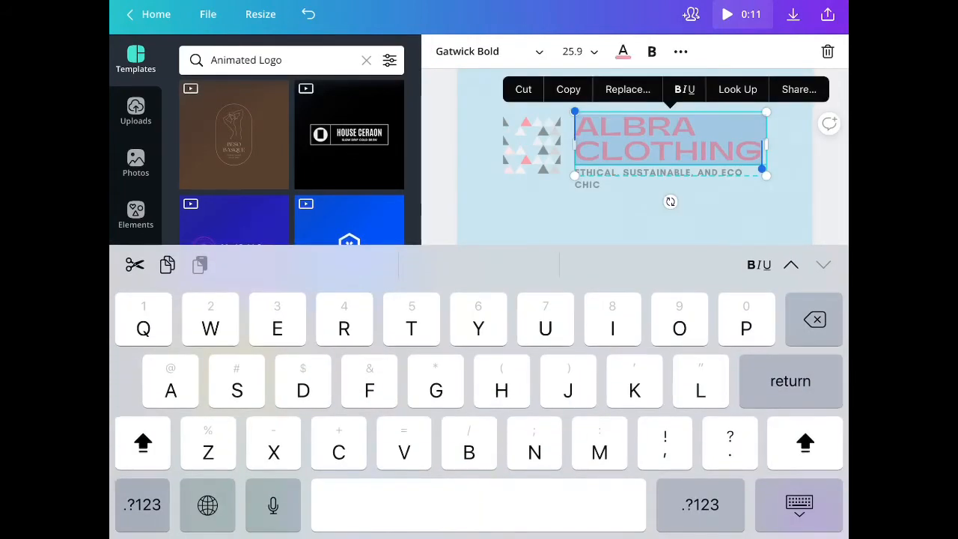
text(ABOUT K)
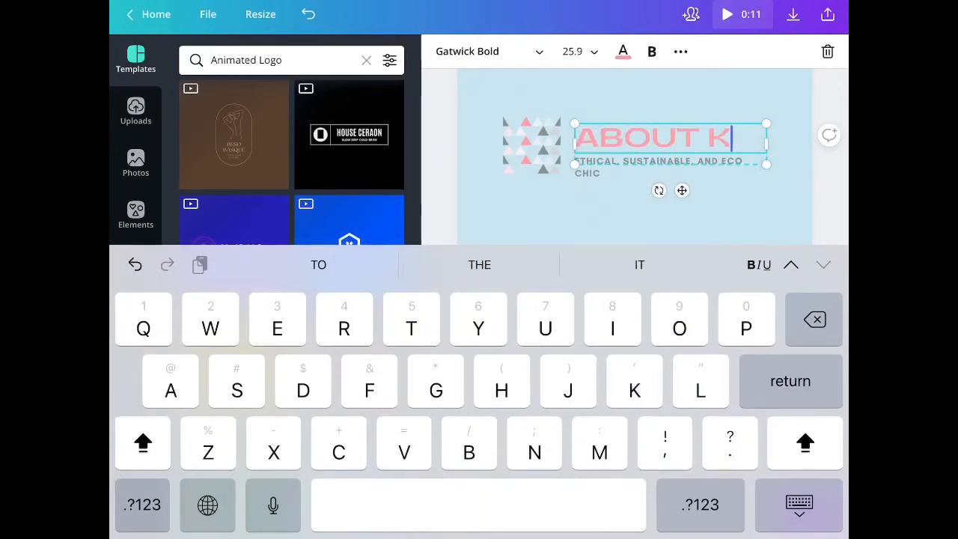
text(AIROS)
click(669, 167)
text(VLOGS)
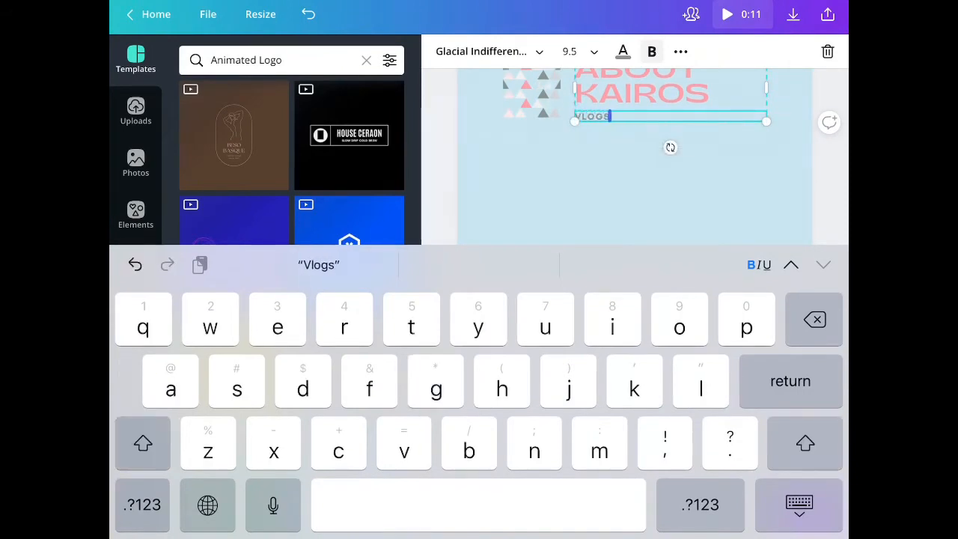
click(799, 504)
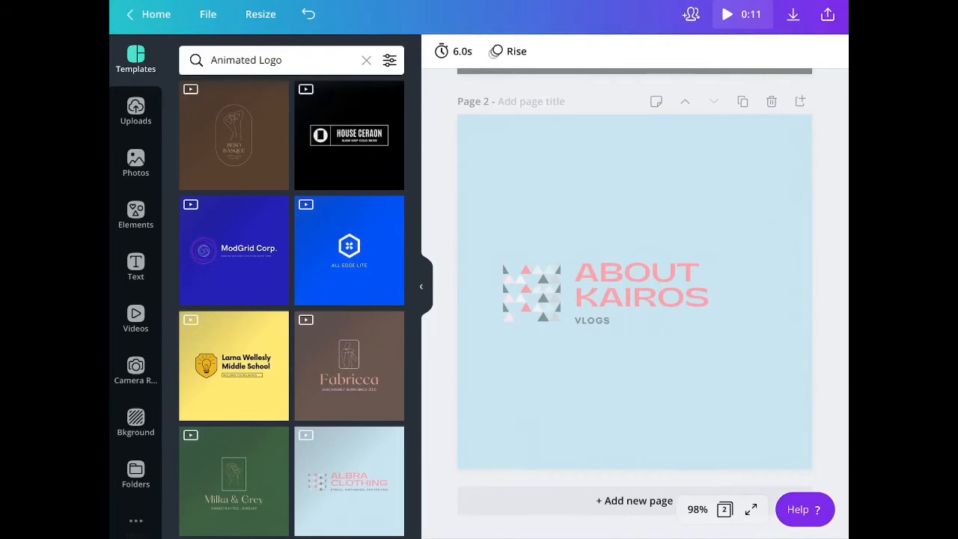
- Add an arrow line from the Elements Lines library above the ABOUT KAIROS title
click(134, 216)
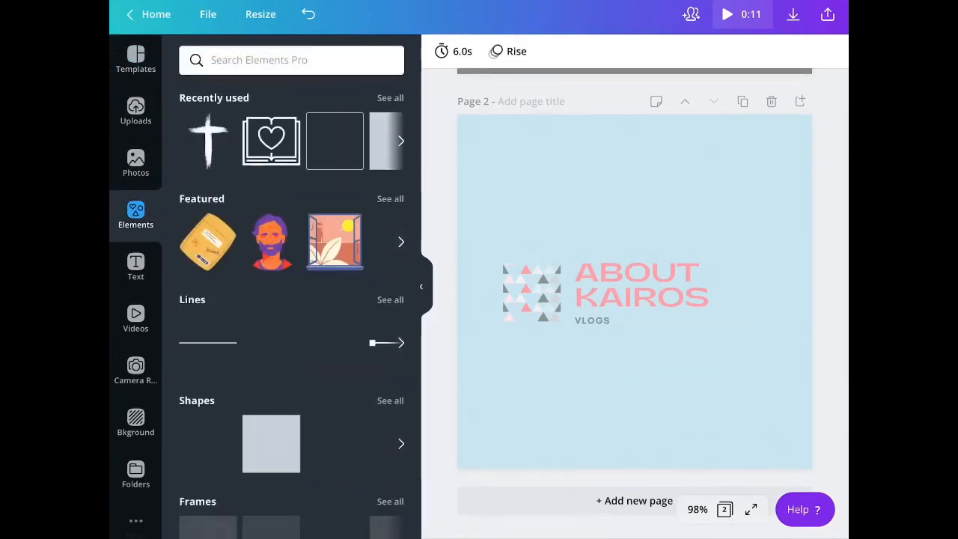
scroll(down, 3)
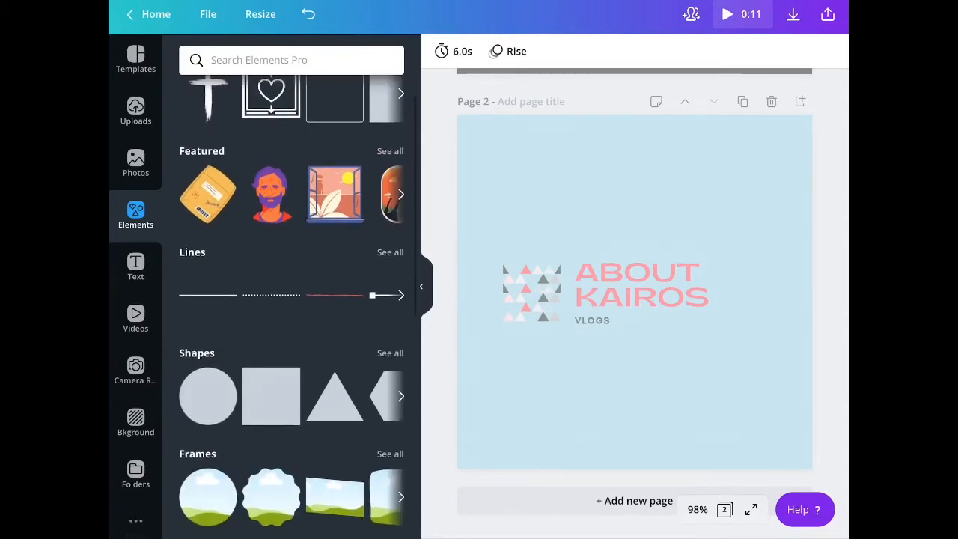
click(389, 251)
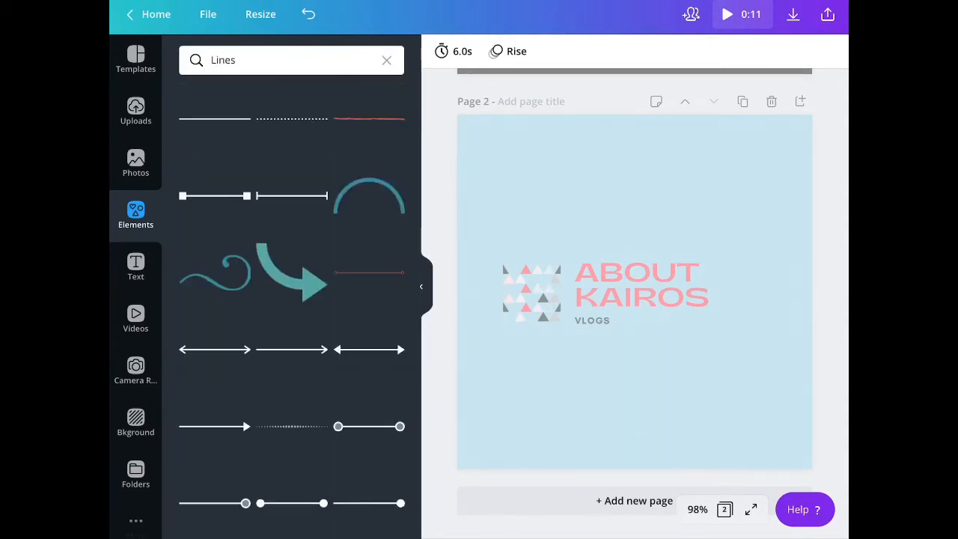
scroll(down, 3)
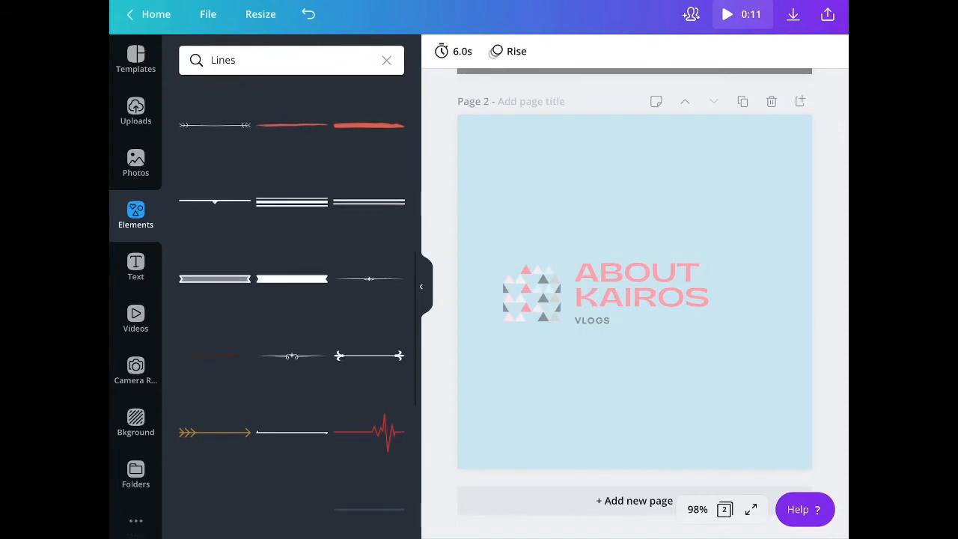
click(368, 126)
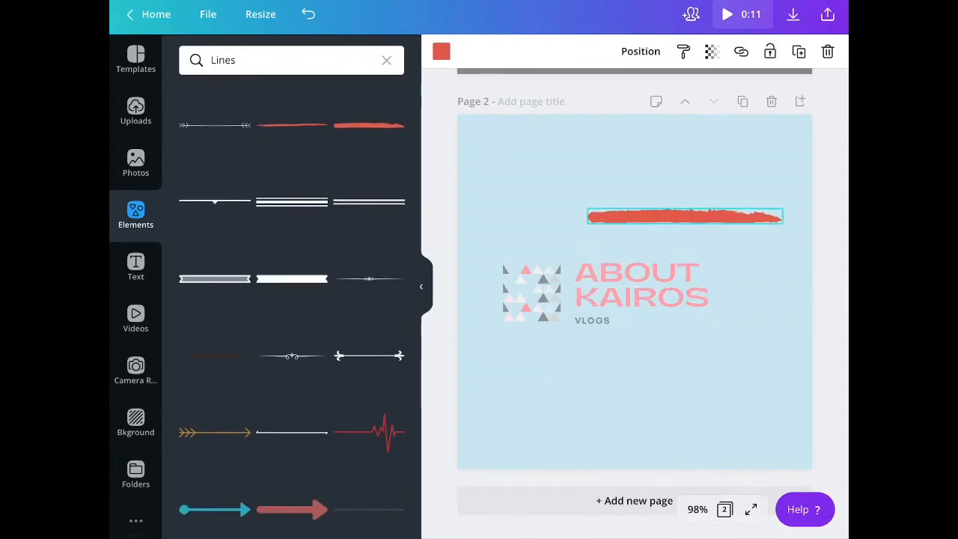
drag(685, 215, 571, 131)
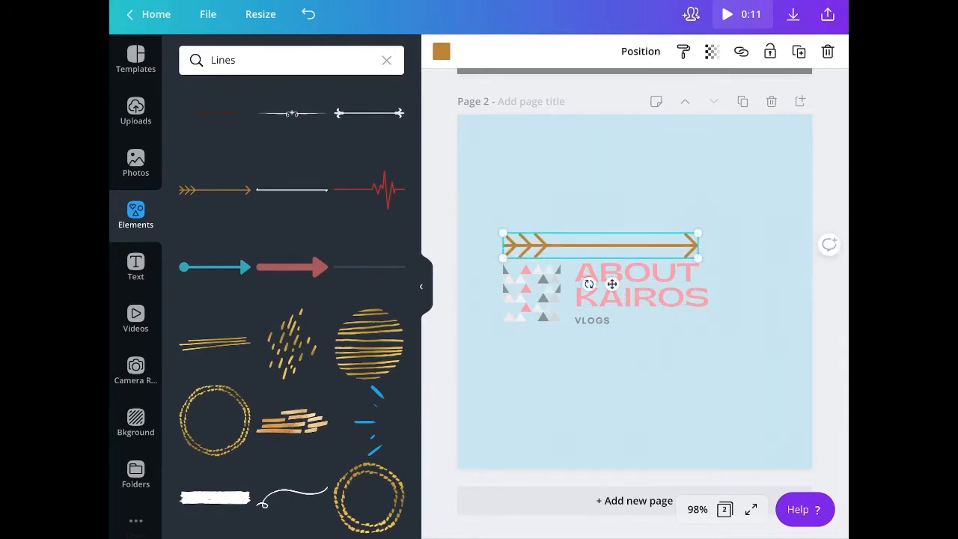
- Recolour the arrow line from brown to red
click(442, 51)
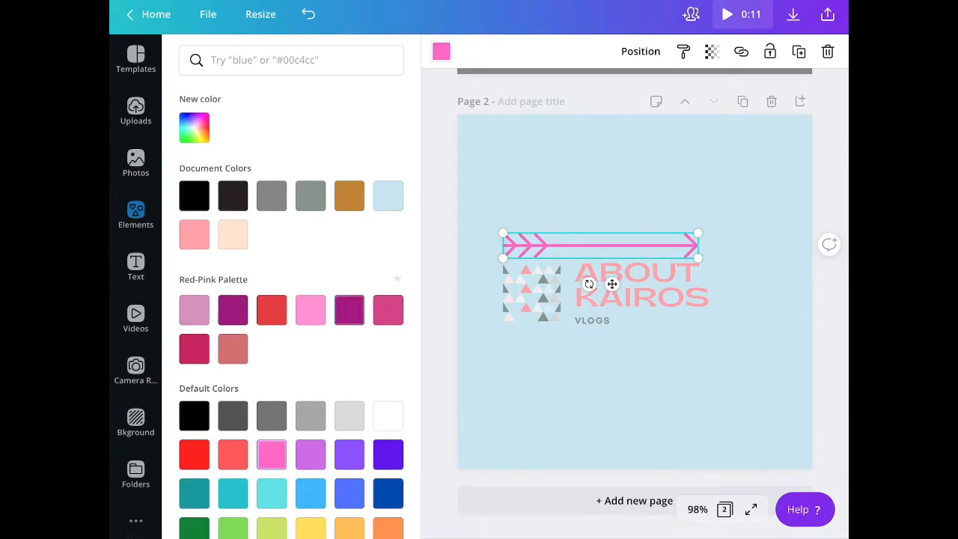
click(194, 455)
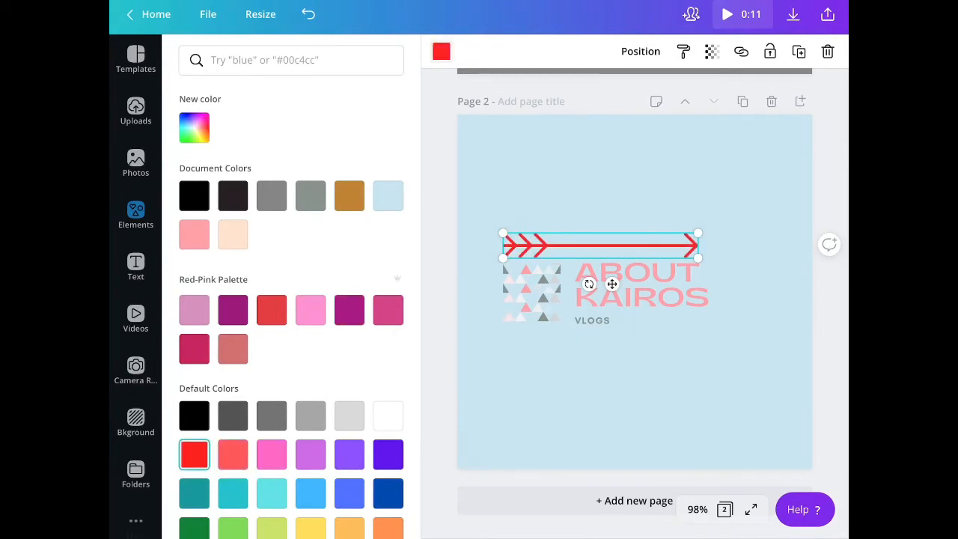
click(134, 216)
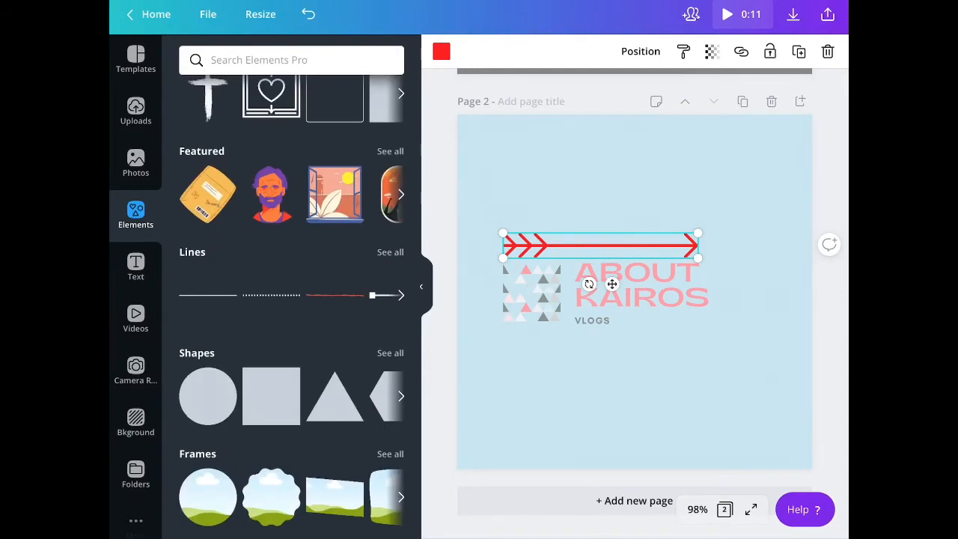
- Browse the Stickers collection and drag a sticker onto the design
scroll(down, 3)
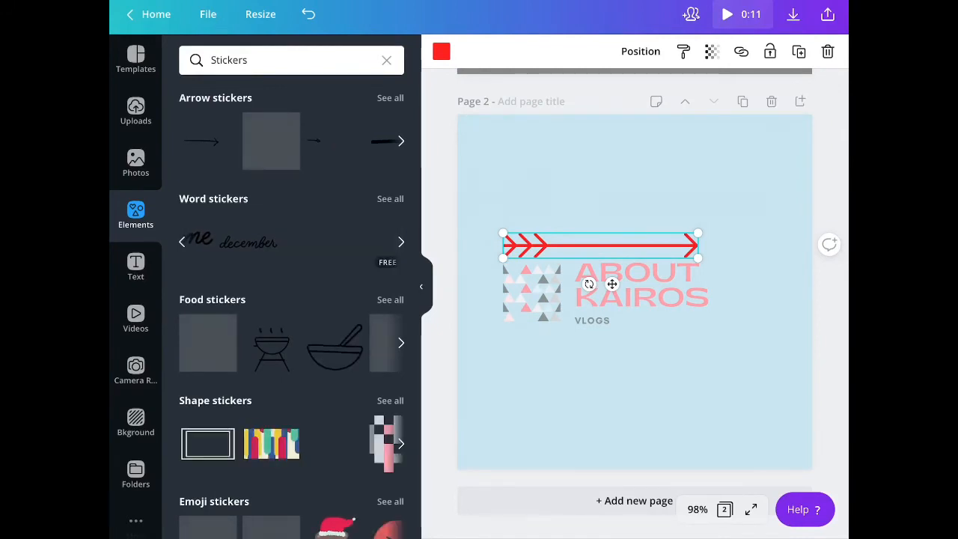
scroll(down, 3)
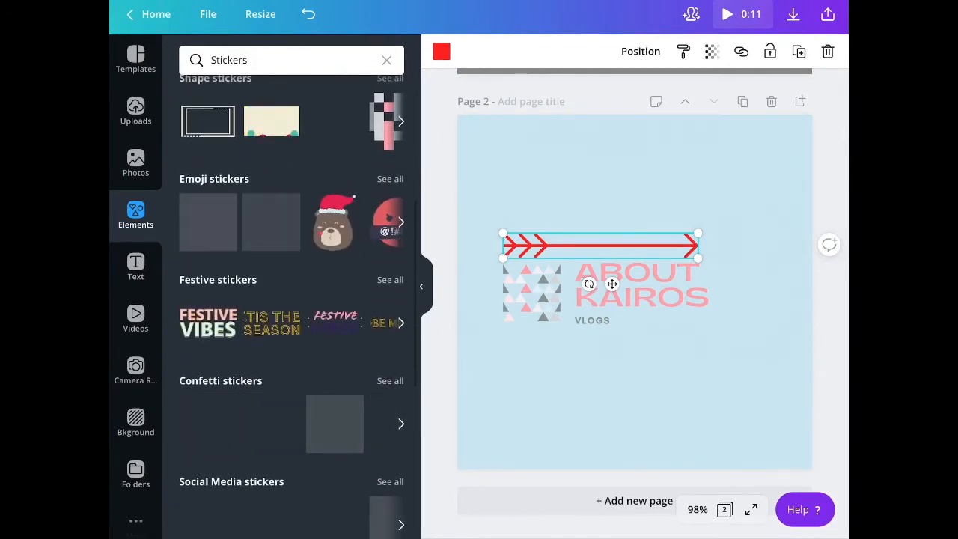
scroll(down, 3)
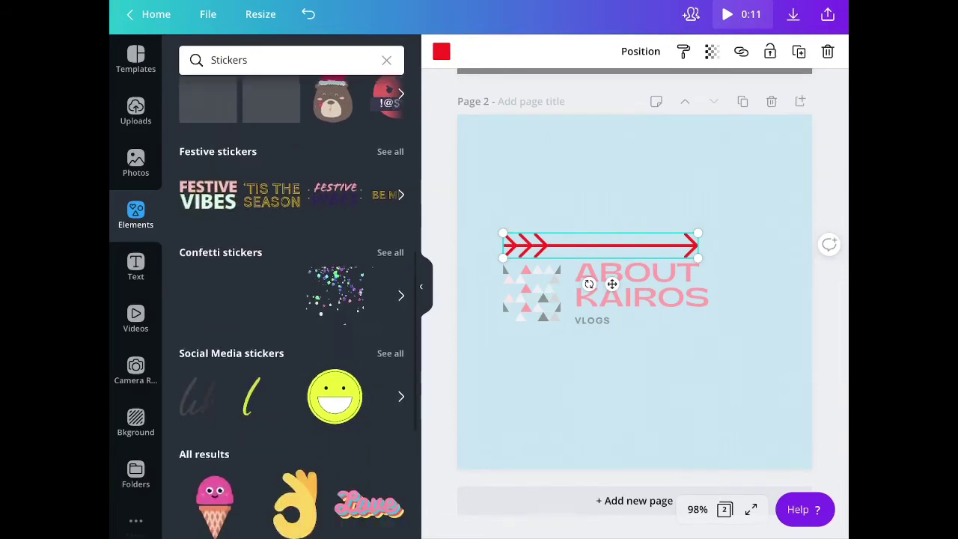
scroll(down, 3)
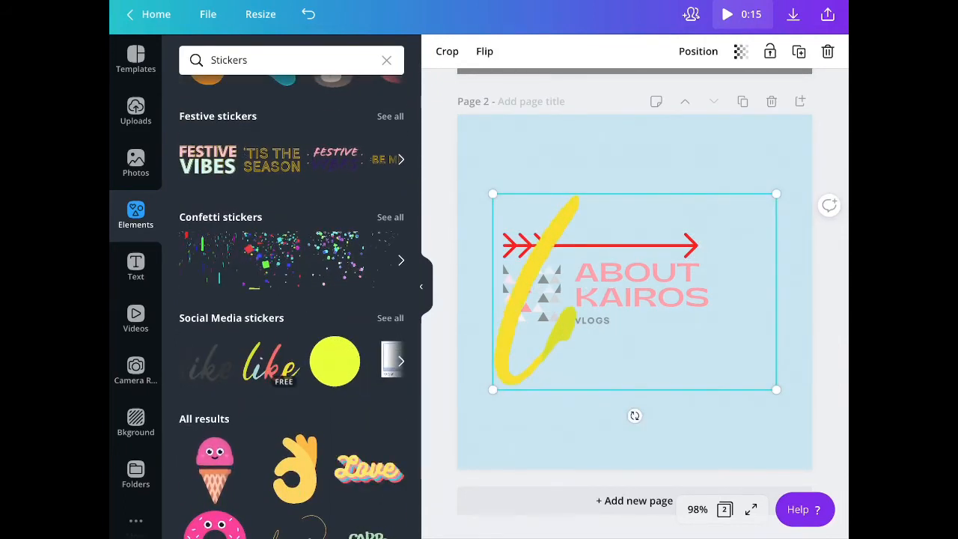
drag(561, 292, 700, 367)
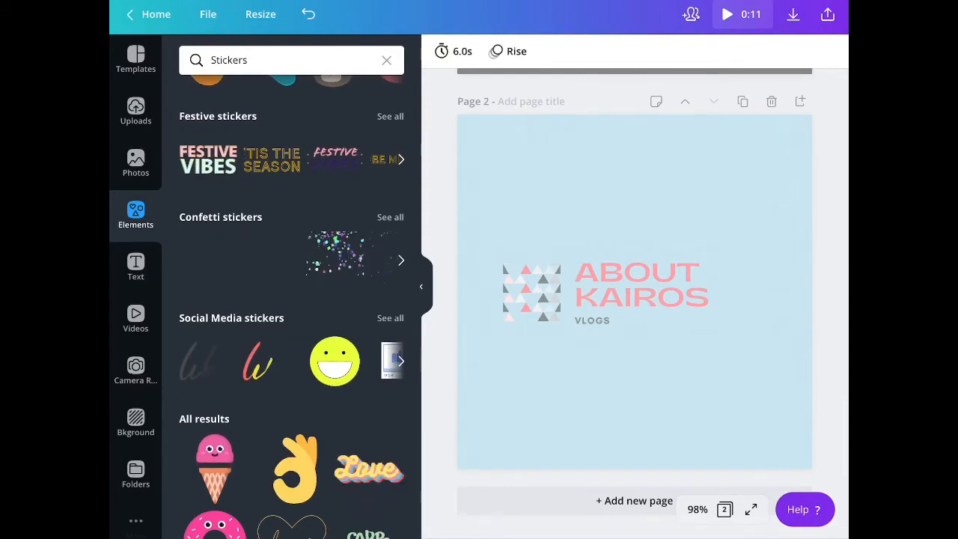
- Drop the arrow and sticker additions and switch to the round logo on page 1
click(640, 282)
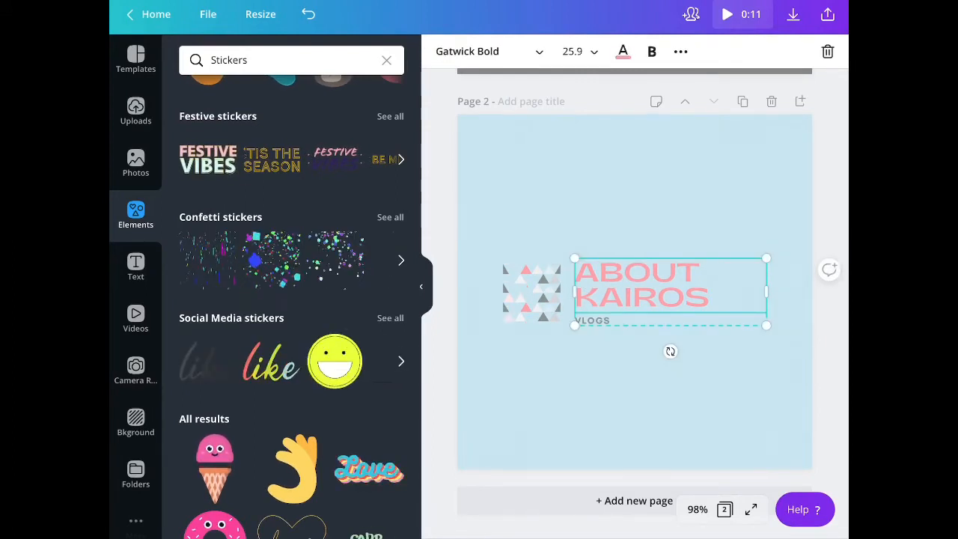
click(634, 411)
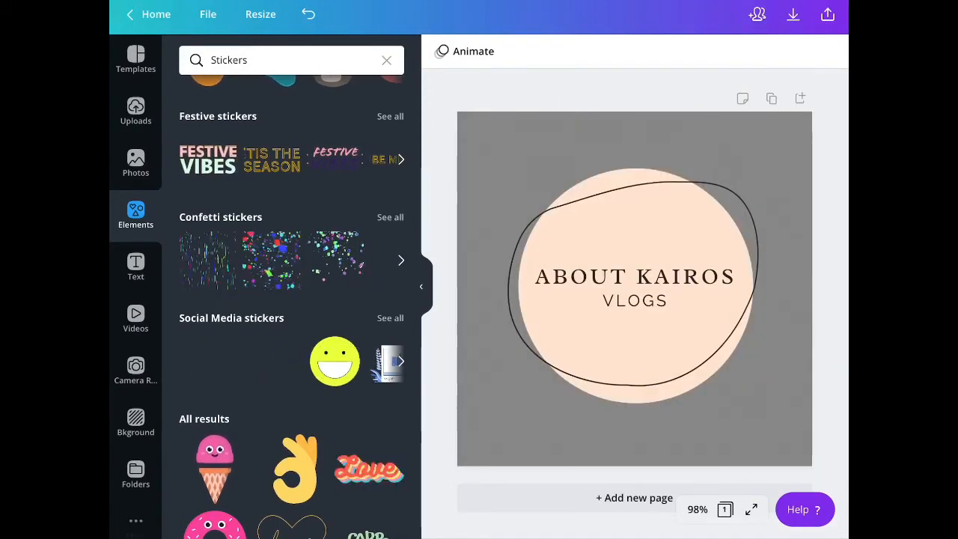
scroll(down, 3)
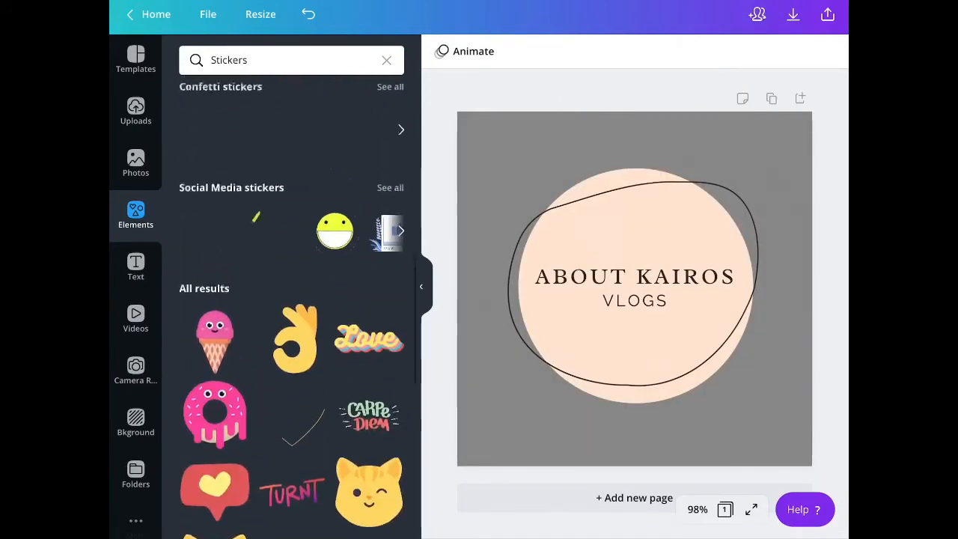
- Preview Pop, Stomp, Tumble, Rise, Scrapbook, Neon and Block animations on the logo
click(473, 50)
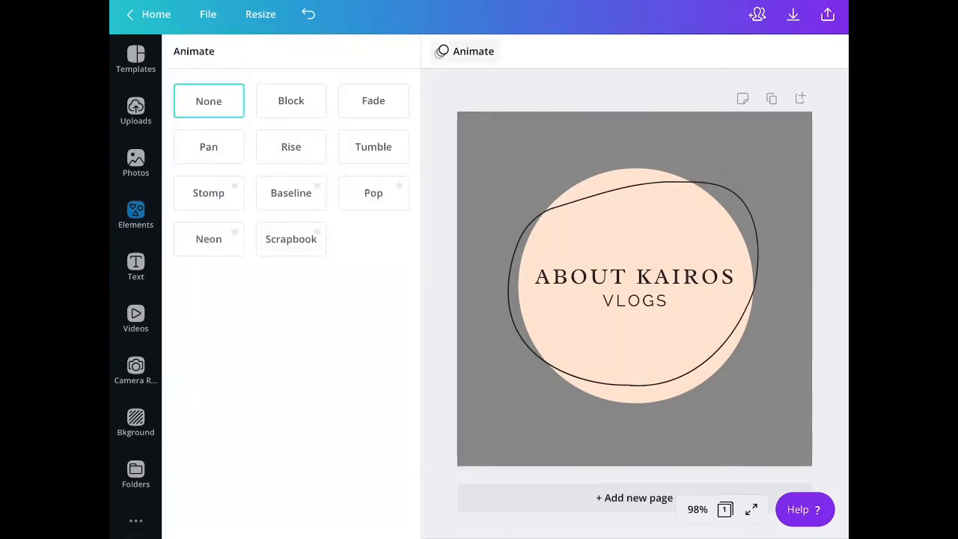
click(372, 193)
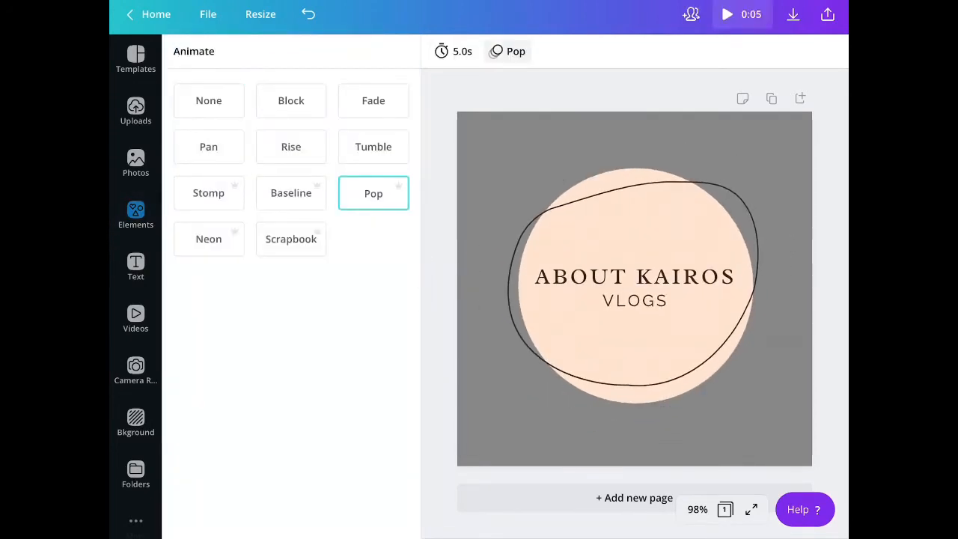
click(208, 191)
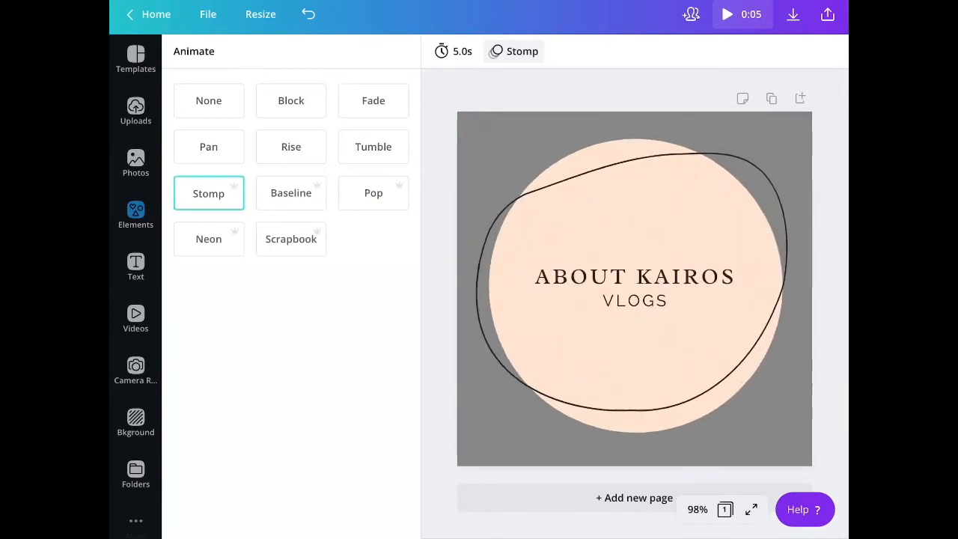
click(373, 146)
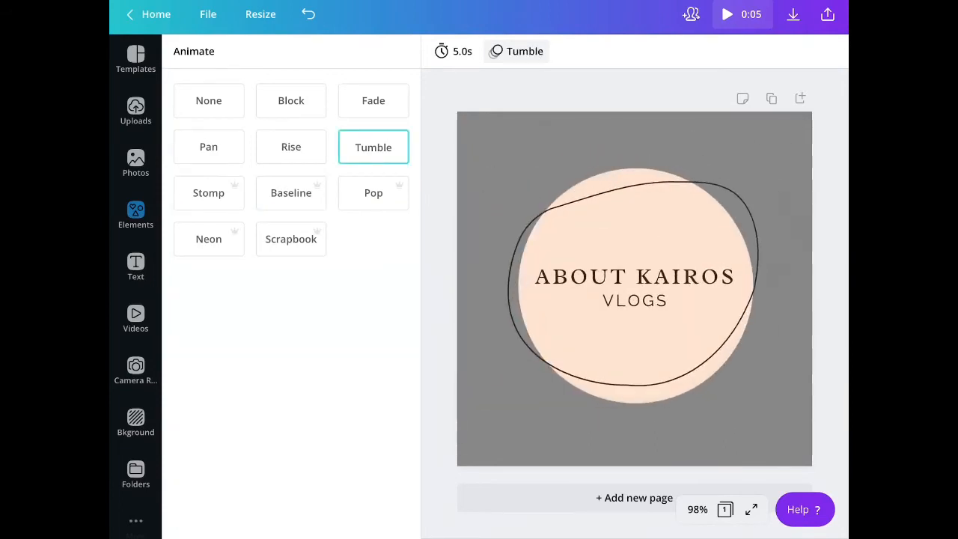
click(290, 146)
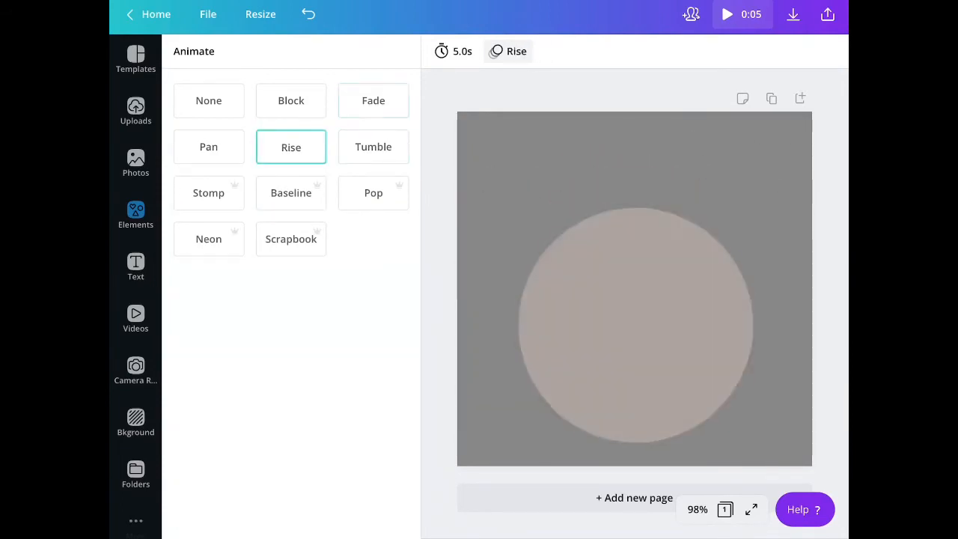
click(290, 240)
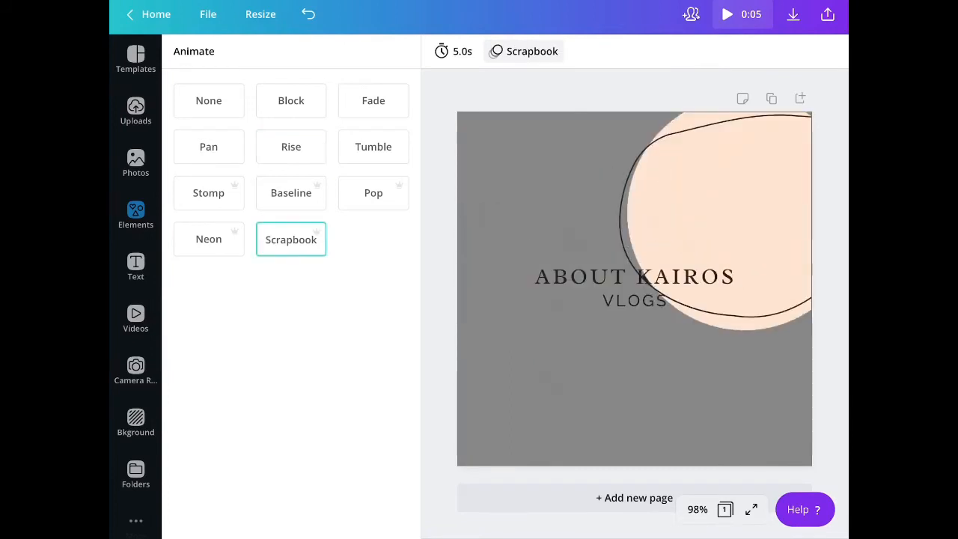
click(208, 239)
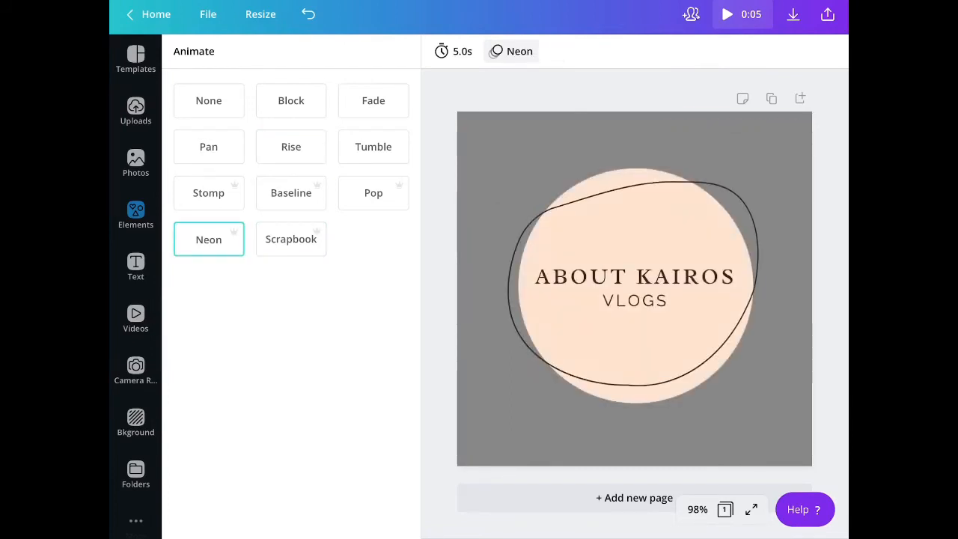
click(290, 100)
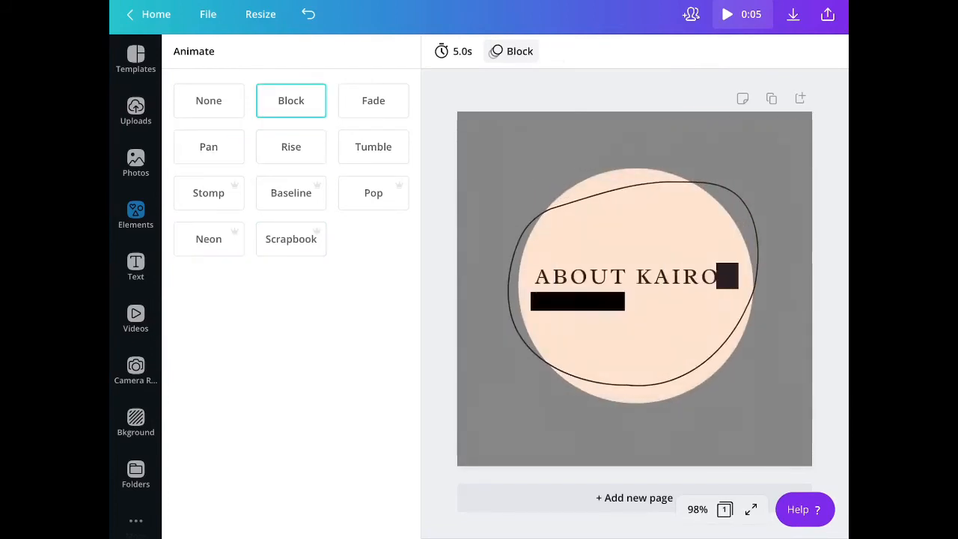
- Settle on the Stomp animation for the logo and return to the sticker collections
click(290, 147)
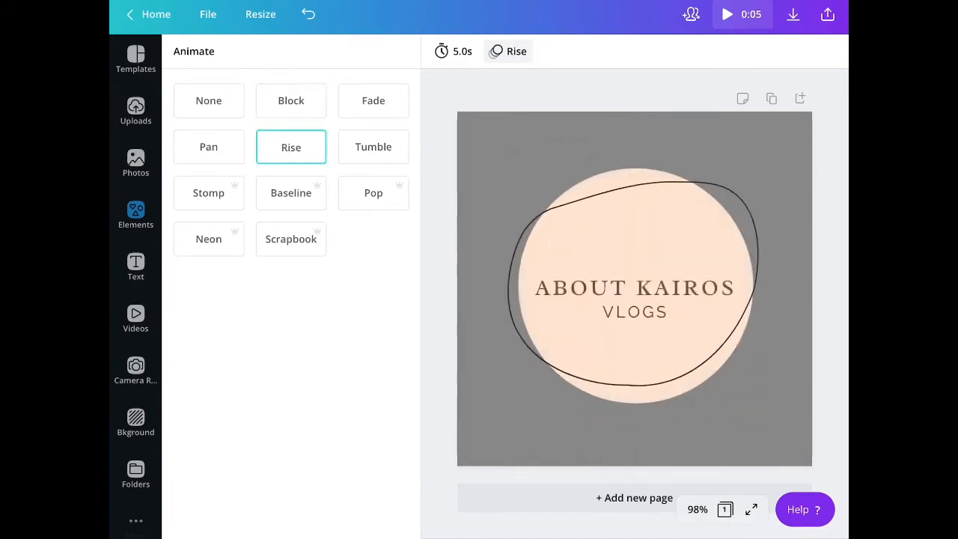
click(208, 192)
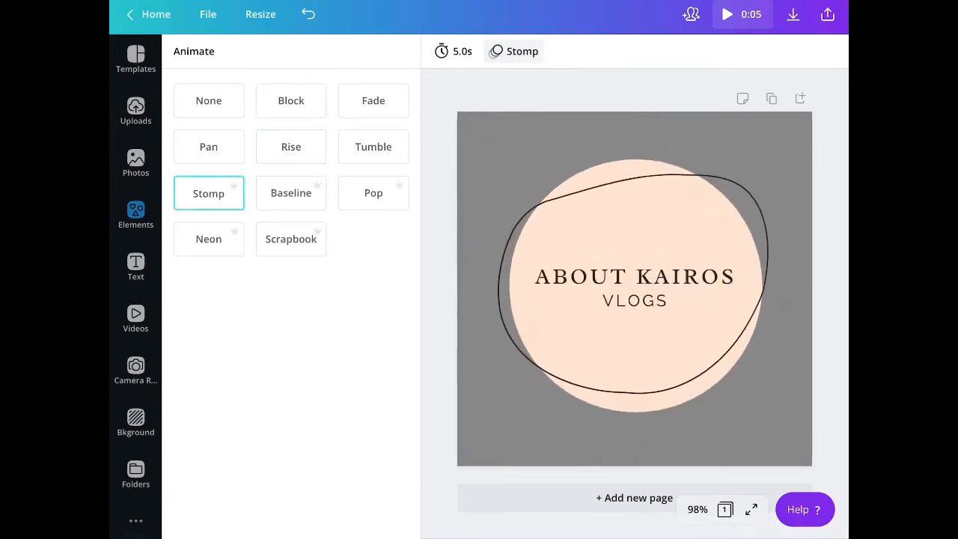
click(135, 216)
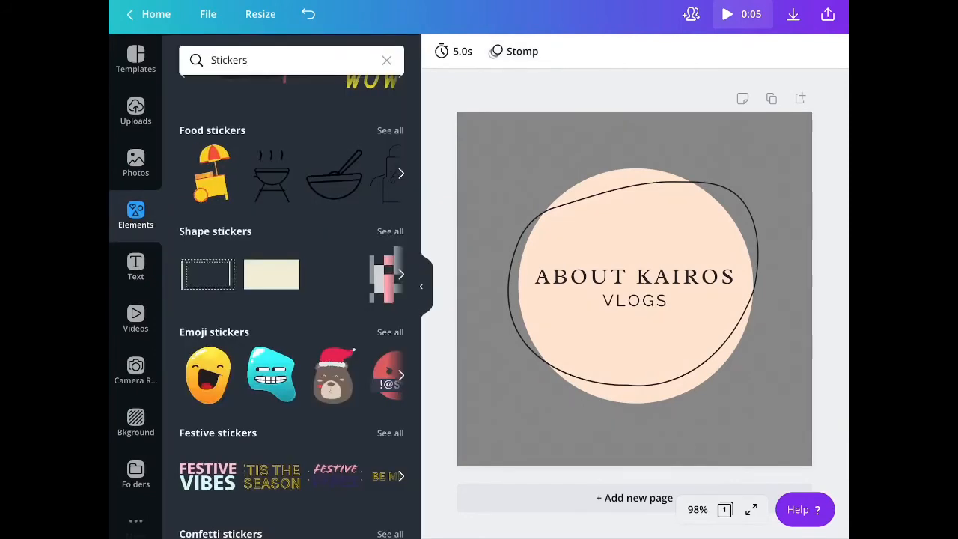
click(828, 15)
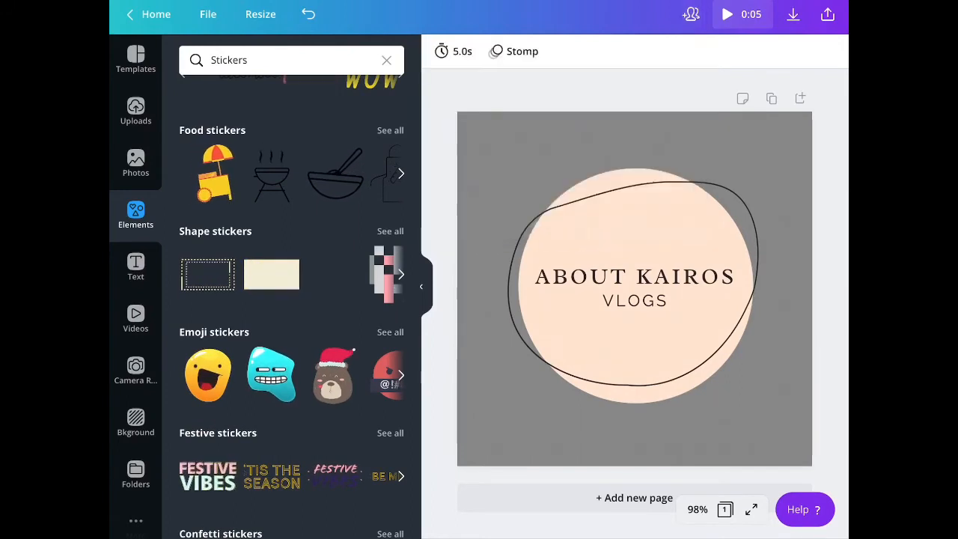
- Change the download file type from MP4 video to GIF
click(793, 15)
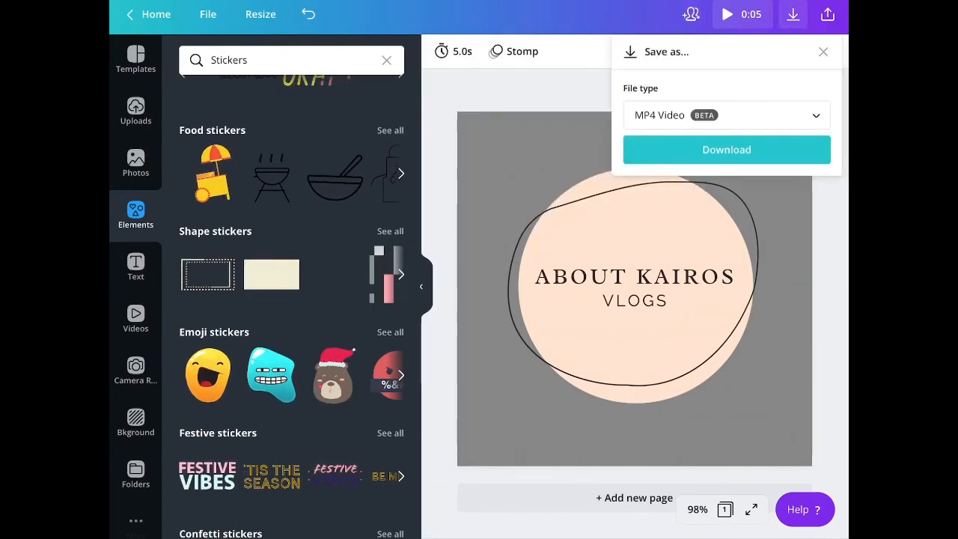
click(724, 114)
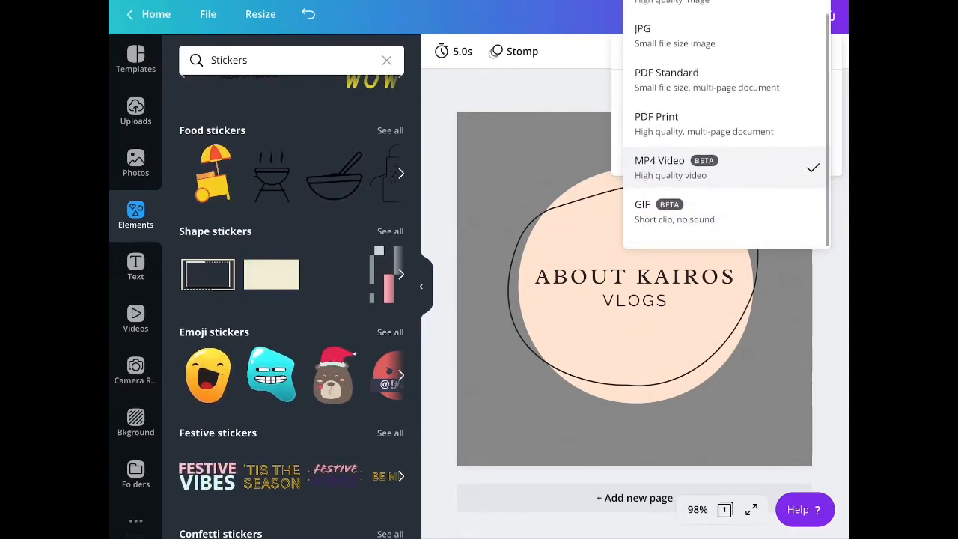
click(642, 203)
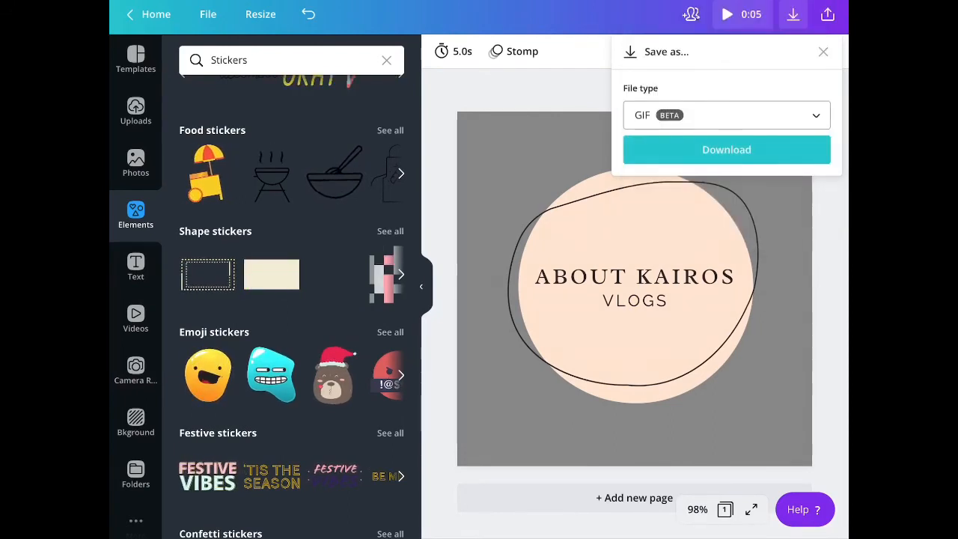
- Bring up the Share menu and pick a publishing destination from its list
click(828, 15)
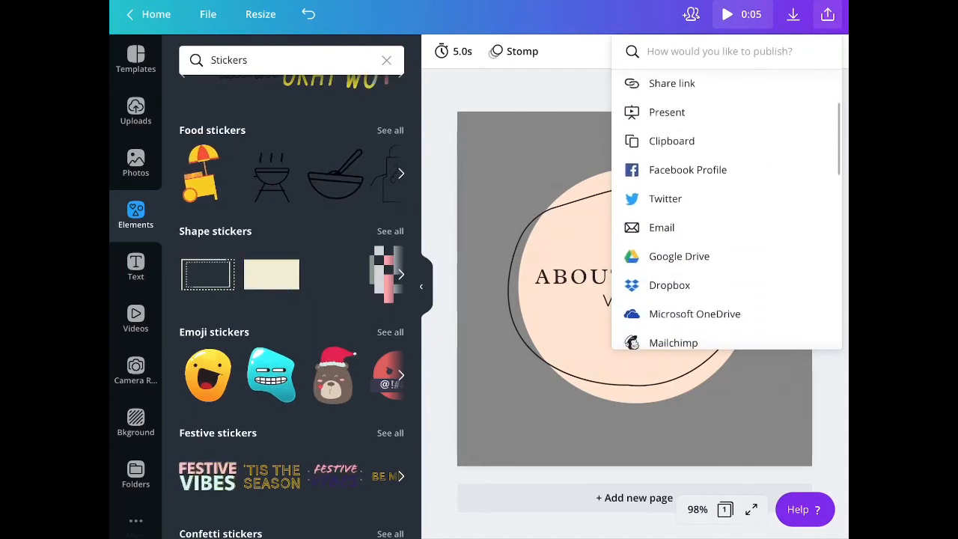
scroll(down, 3)
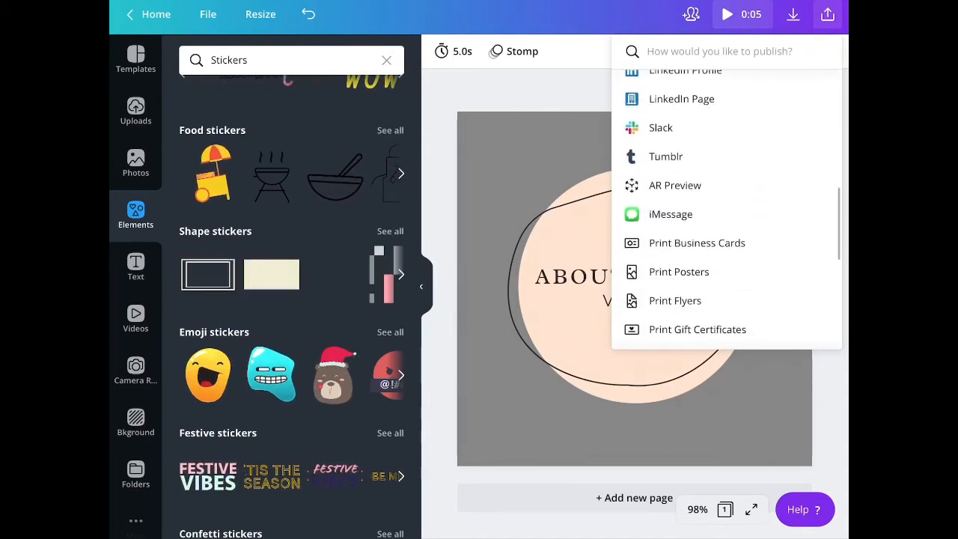
scroll(down, 3)
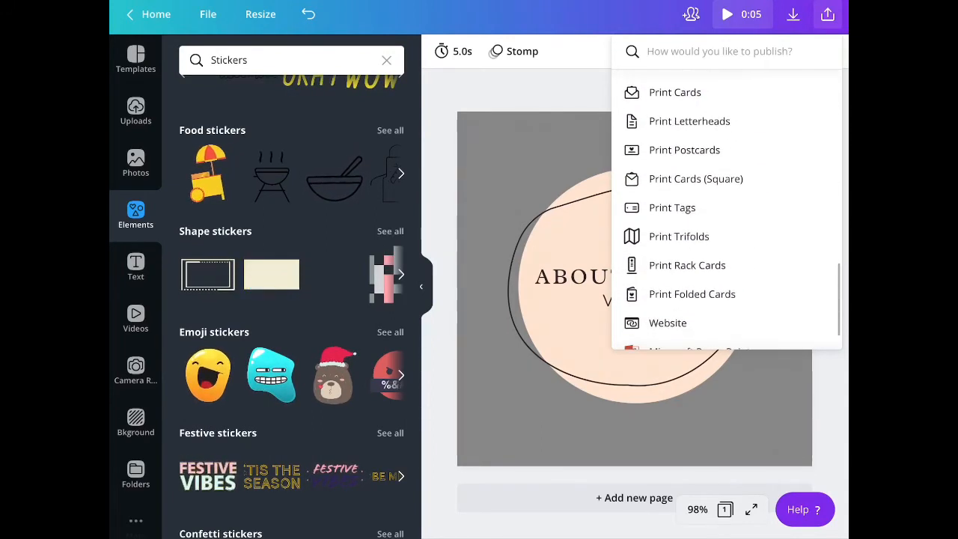
click(668, 324)
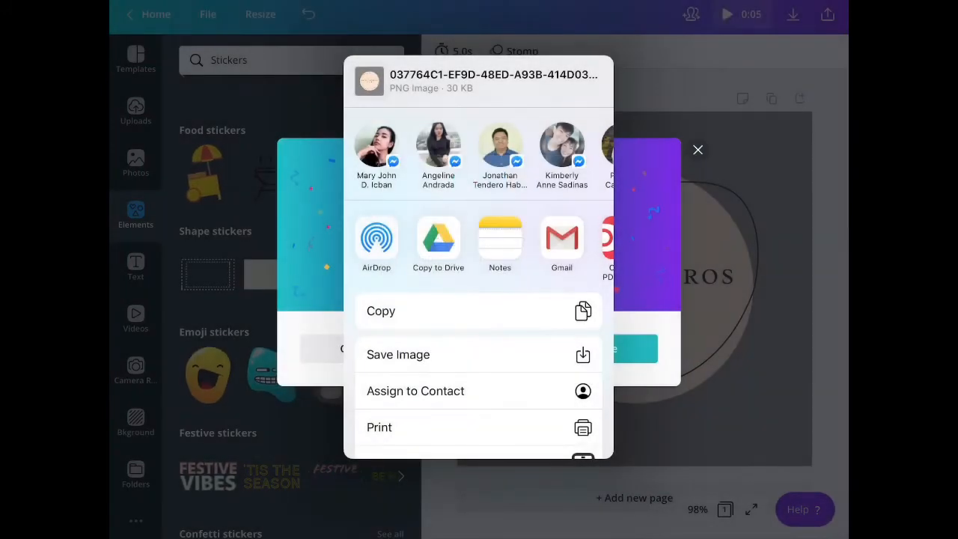
- Dismiss the share sheet, show the Uploads images, then head back to All your designs
click(697, 149)
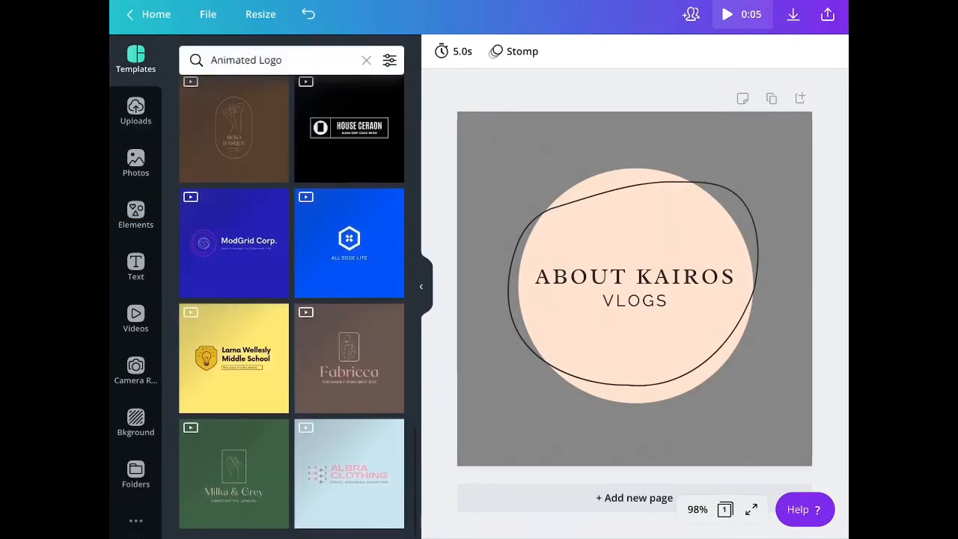
scroll(down, 3)
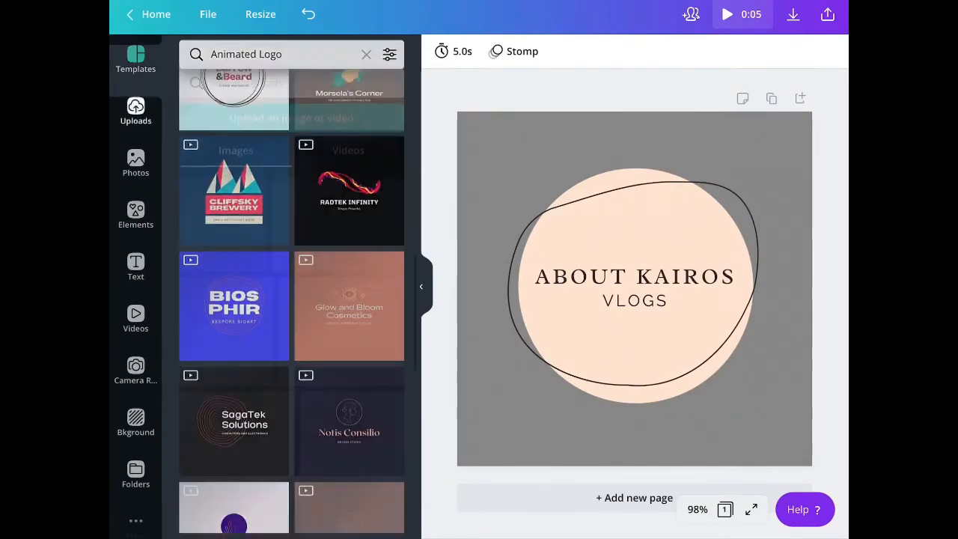
click(135, 113)
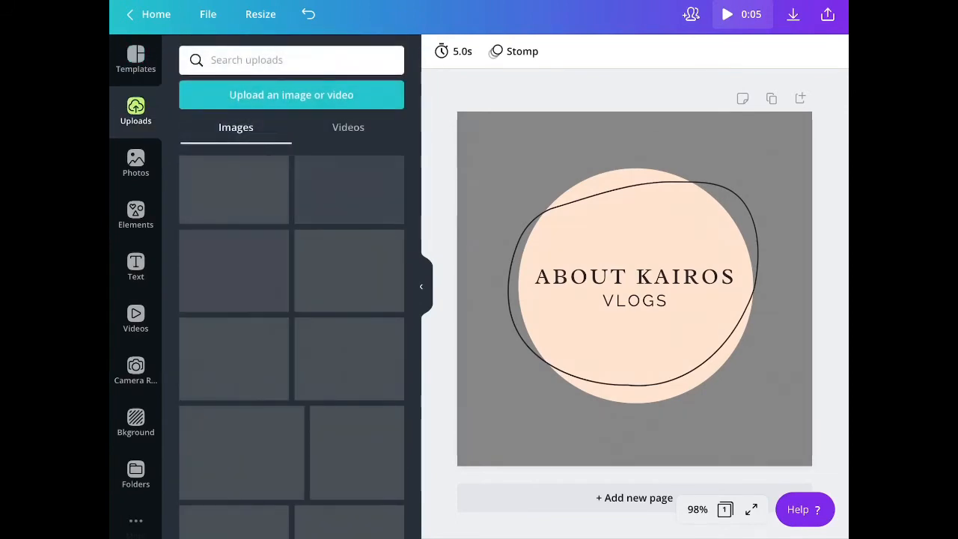
click(291, 94)
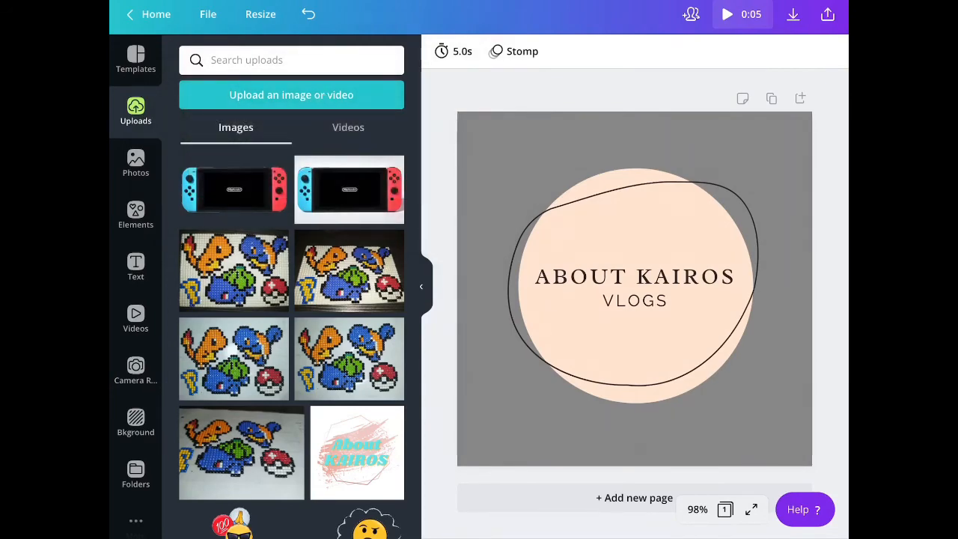
click(155, 14)
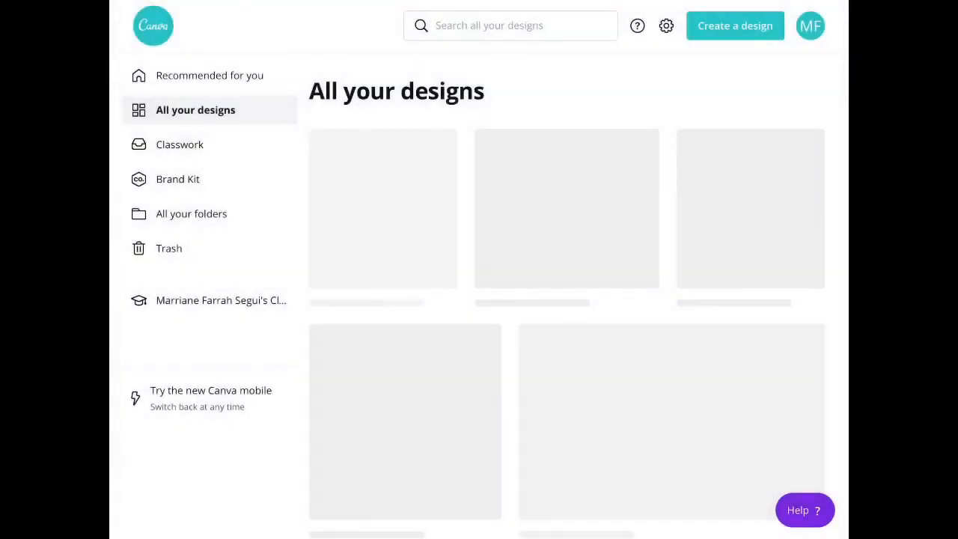
- Briefly reopen the About Kairos Logo design, return to the designs list and select a design title for renaming
scroll(down, 3)
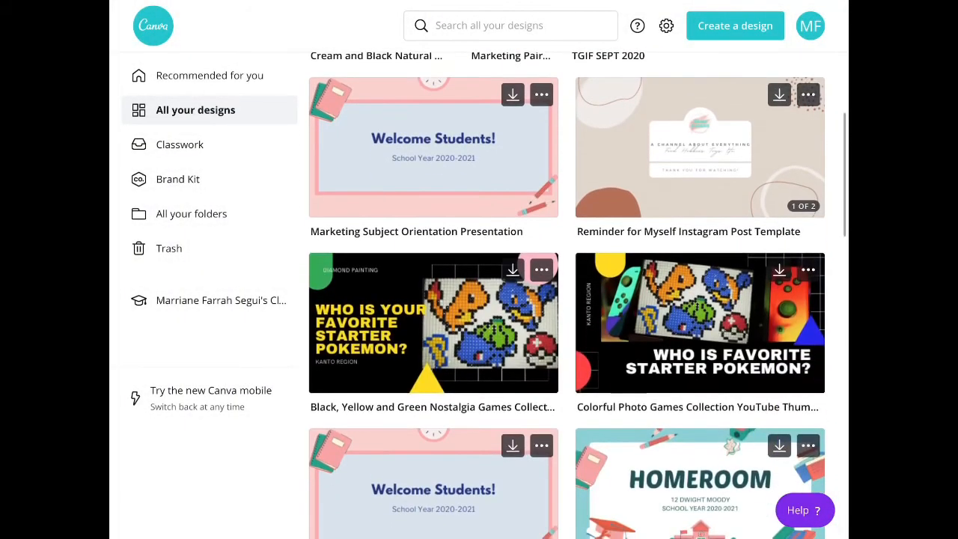
scroll(down, 3)
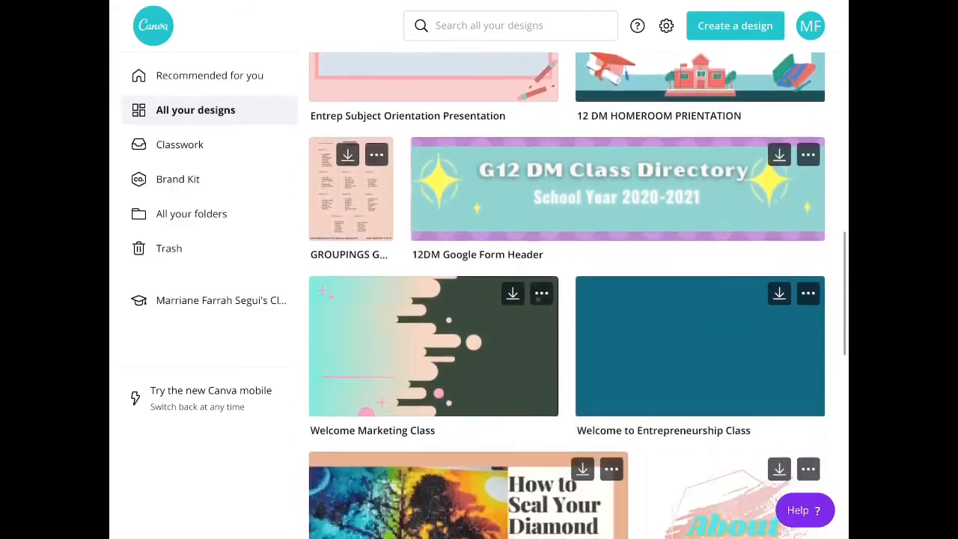
click(701, 344)
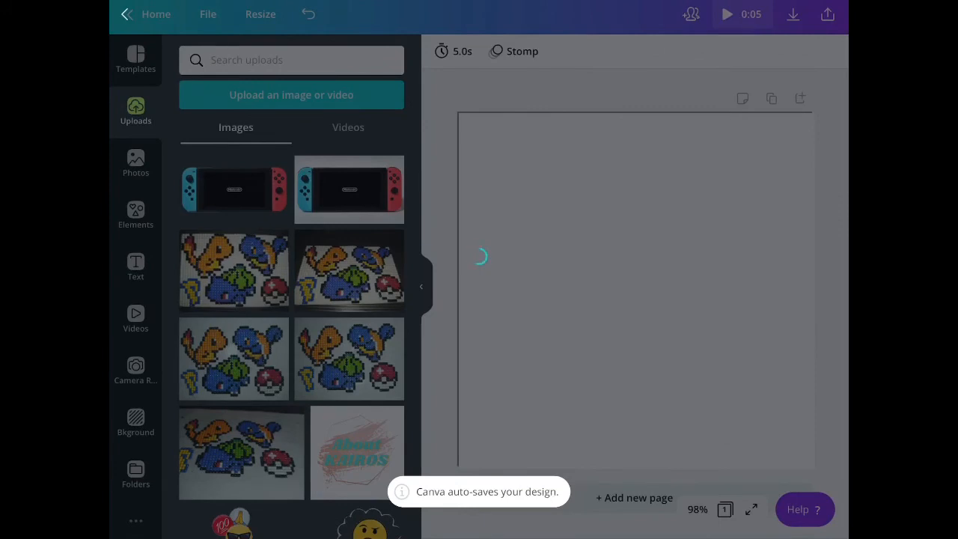
click(134, 60)
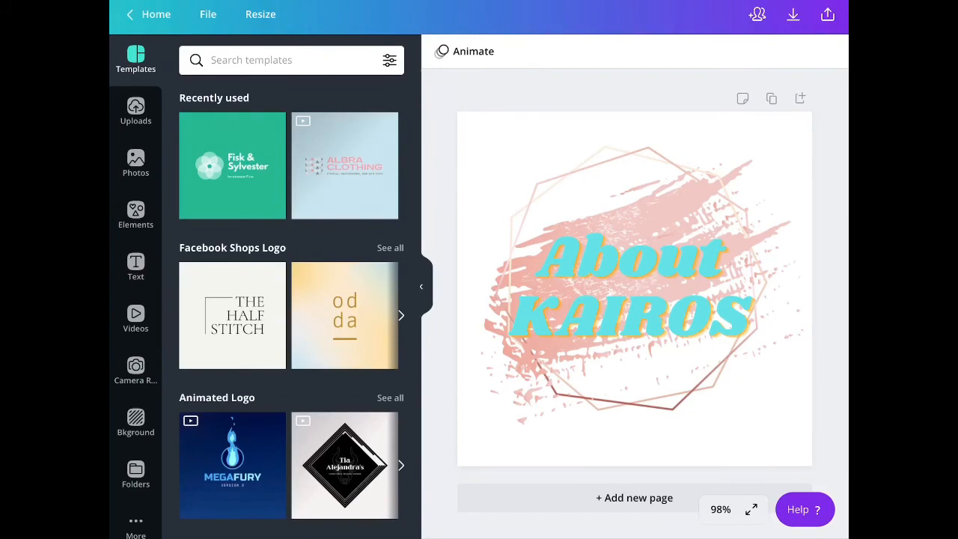
click(156, 15)
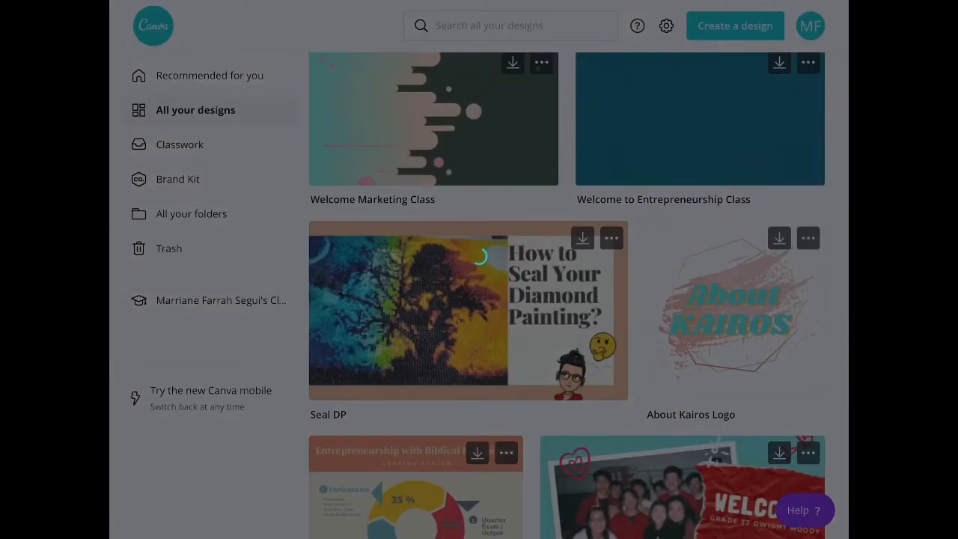
click(195, 110)
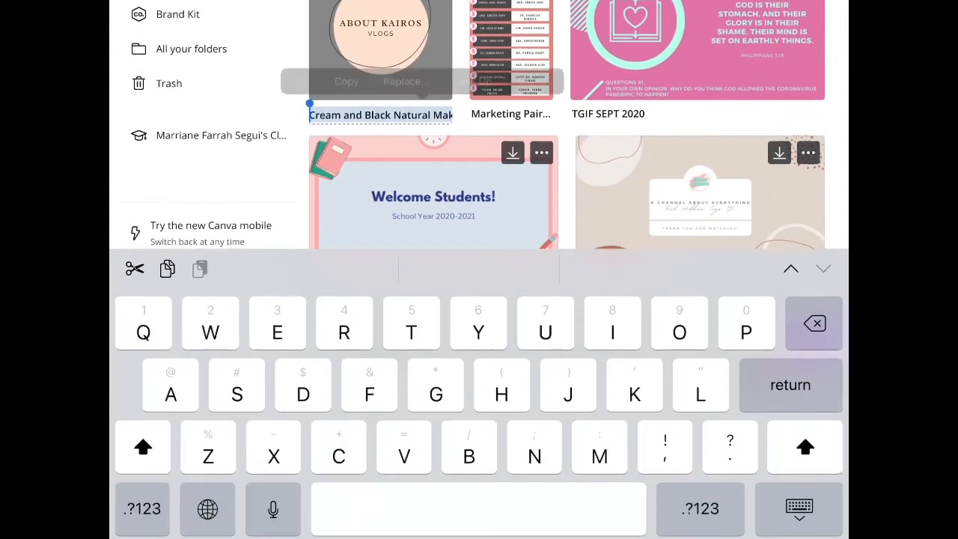
- Enter the new design name 'Logo draft'
text(Logo)
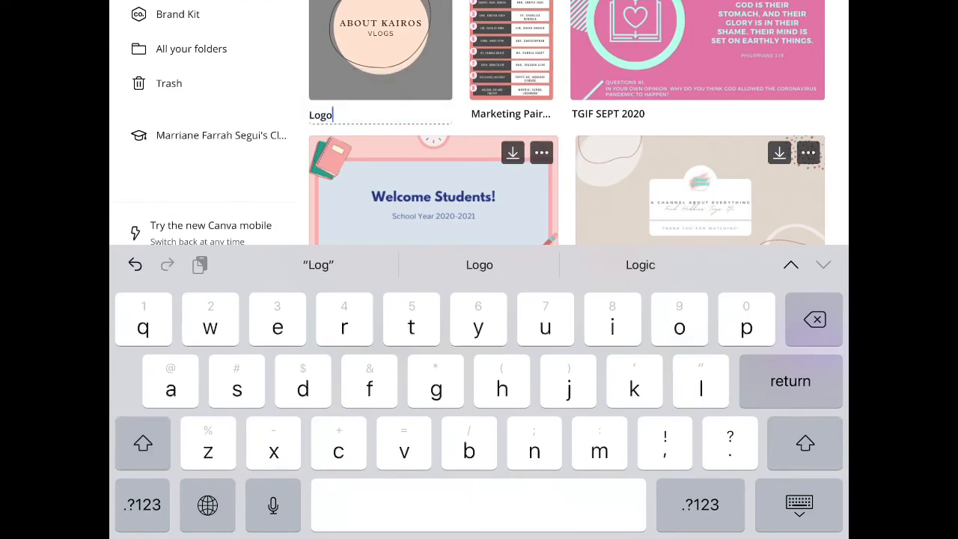
text(draft)
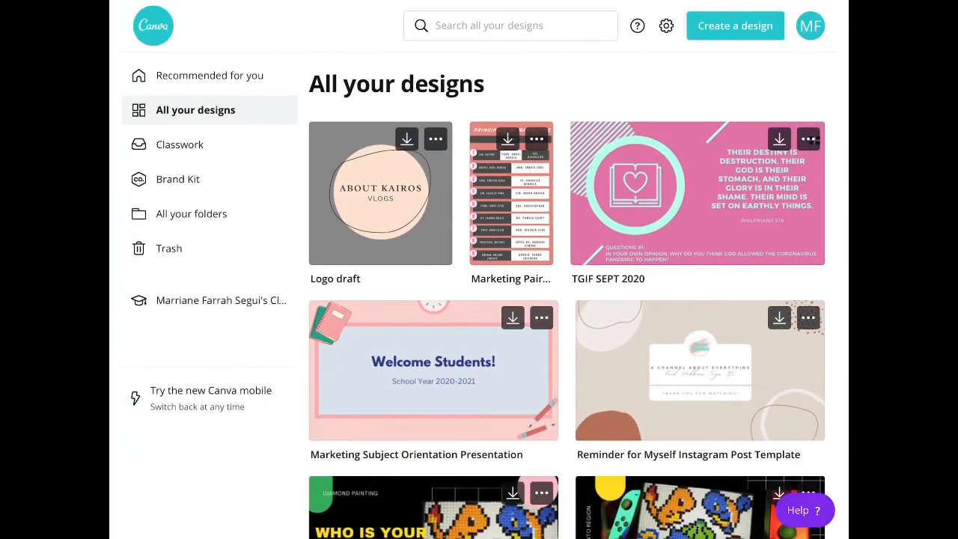
- Use Get shareable link on the Logo draft thumbnail, then keep browsing the designs
click(435, 139)
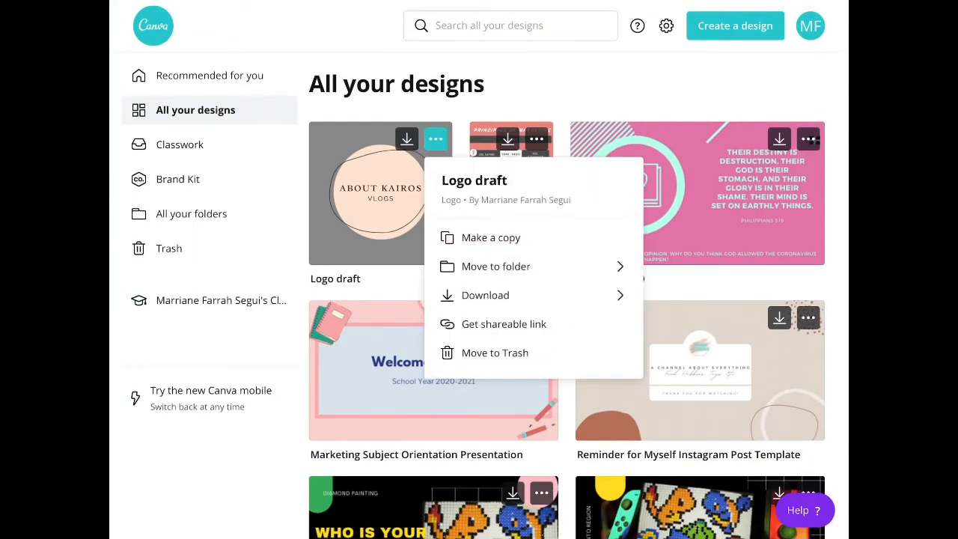
click(502, 323)
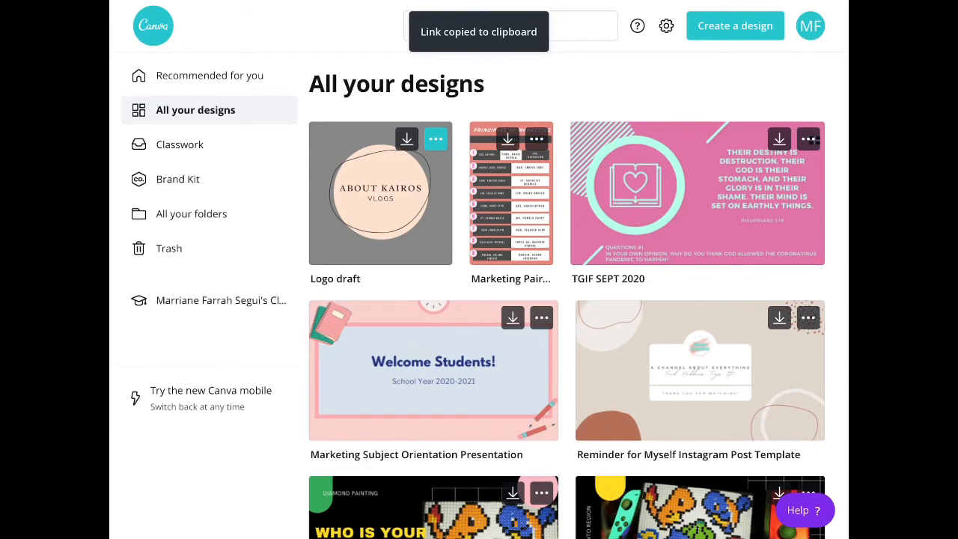
click(436, 139)
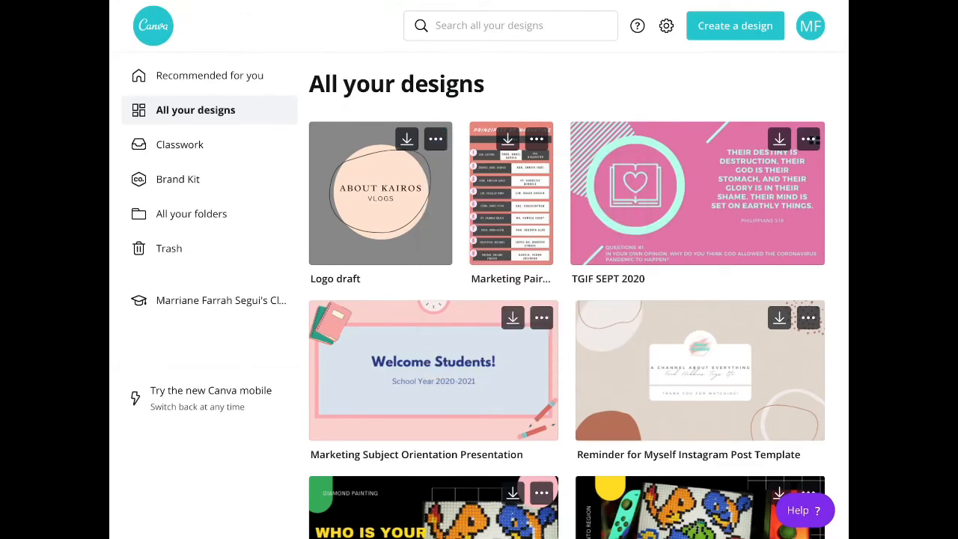
scroll(down, 3)
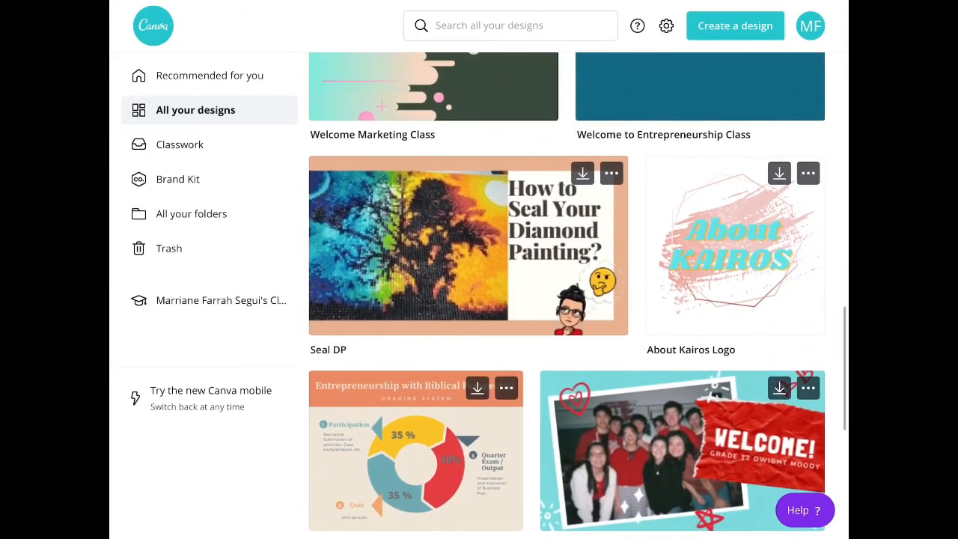